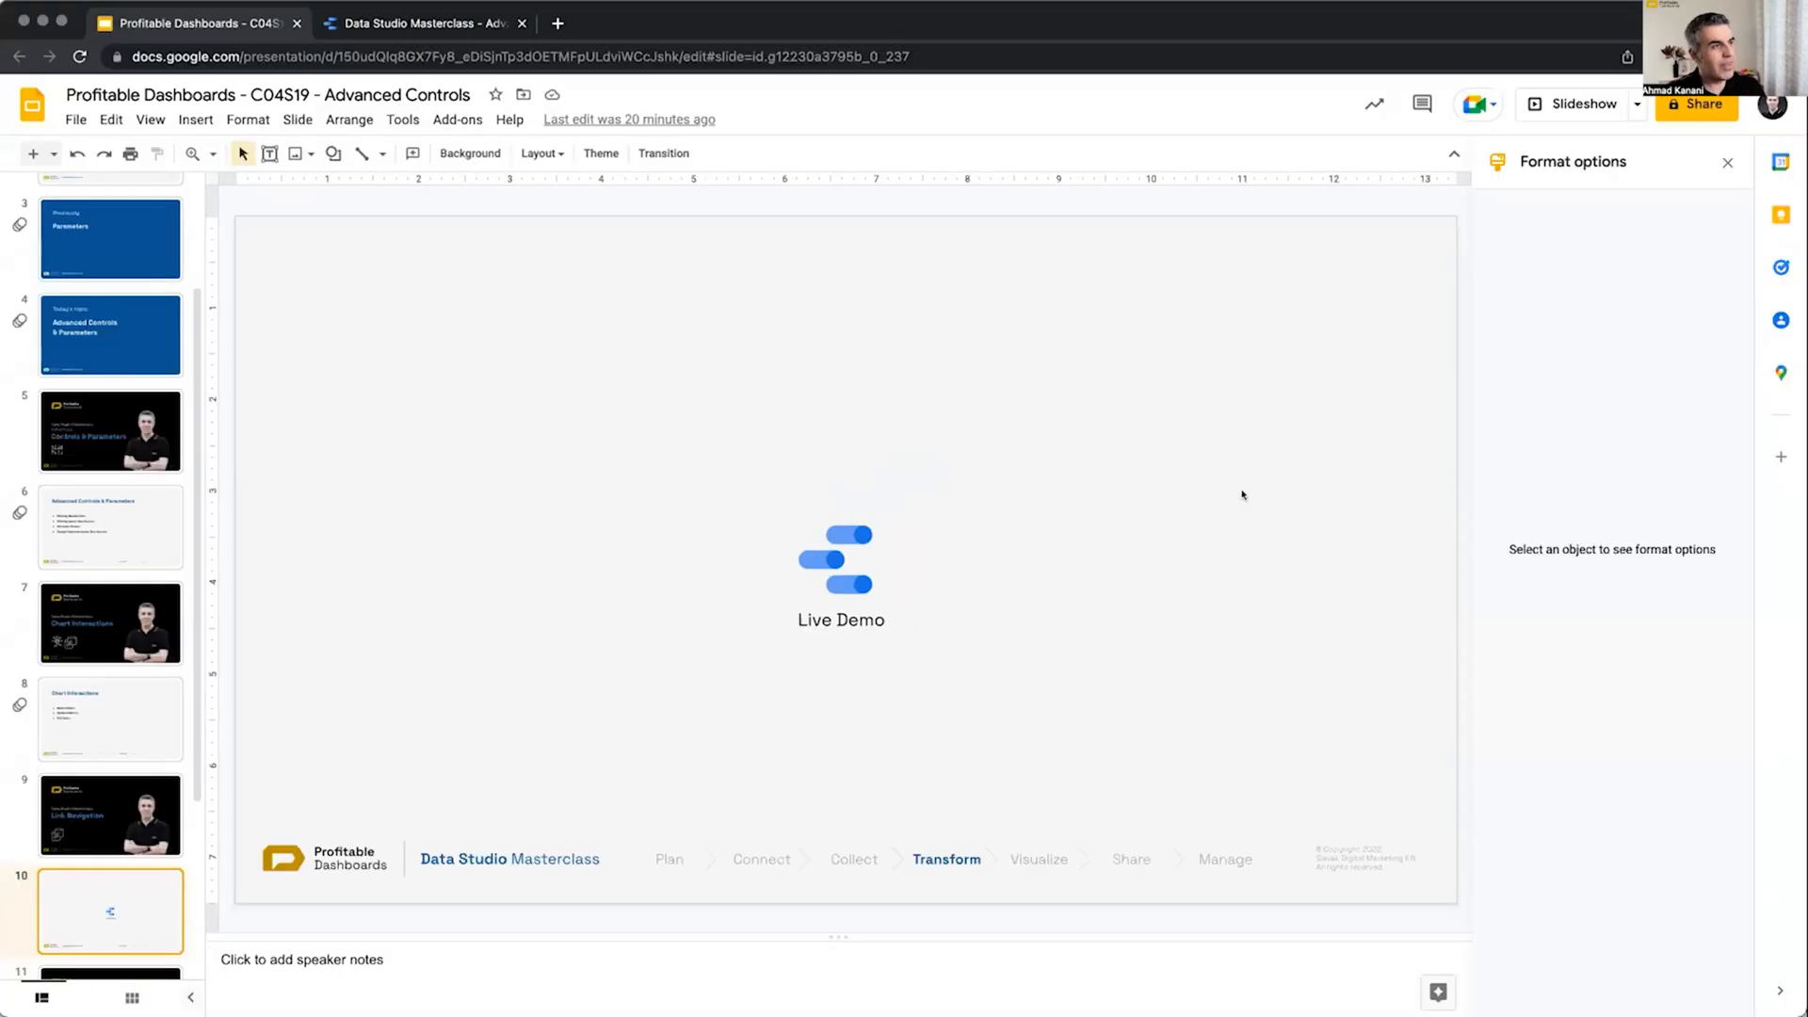
Switch from the Slides Live Demo slide to the Data Studio Masterclass report tab.
left_click(422, 23)
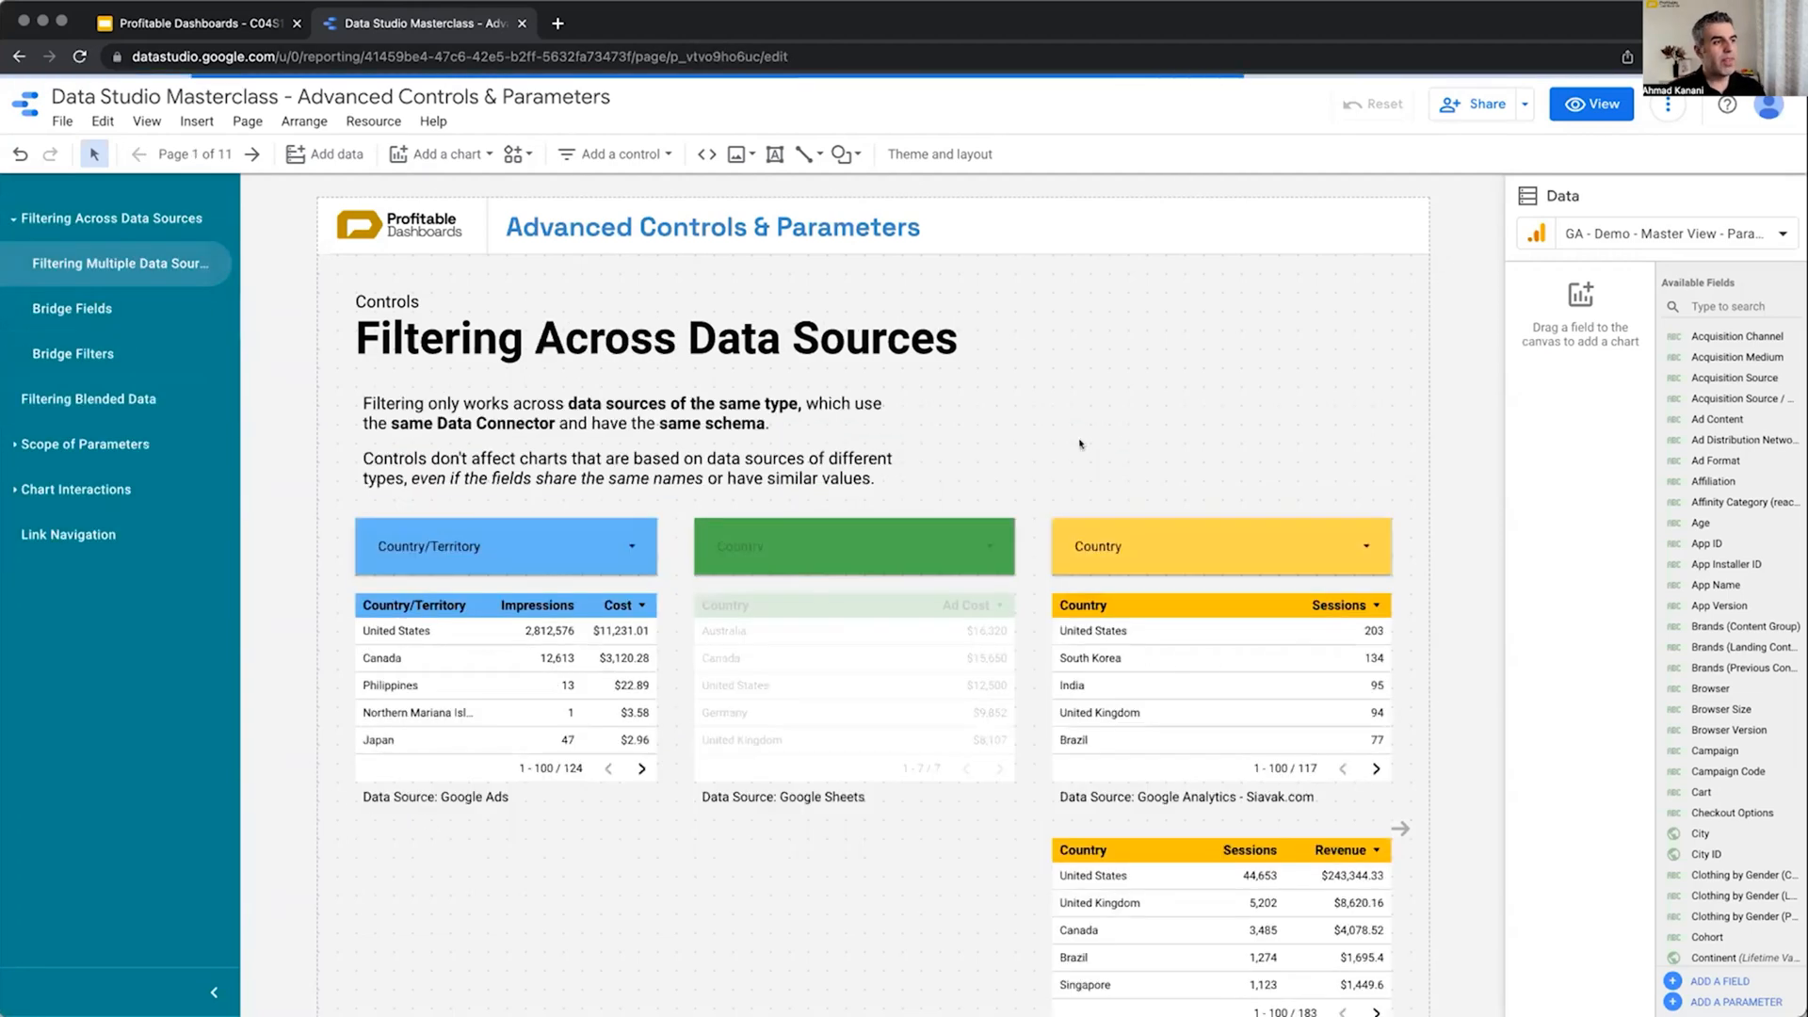
left_click(1592, 104)
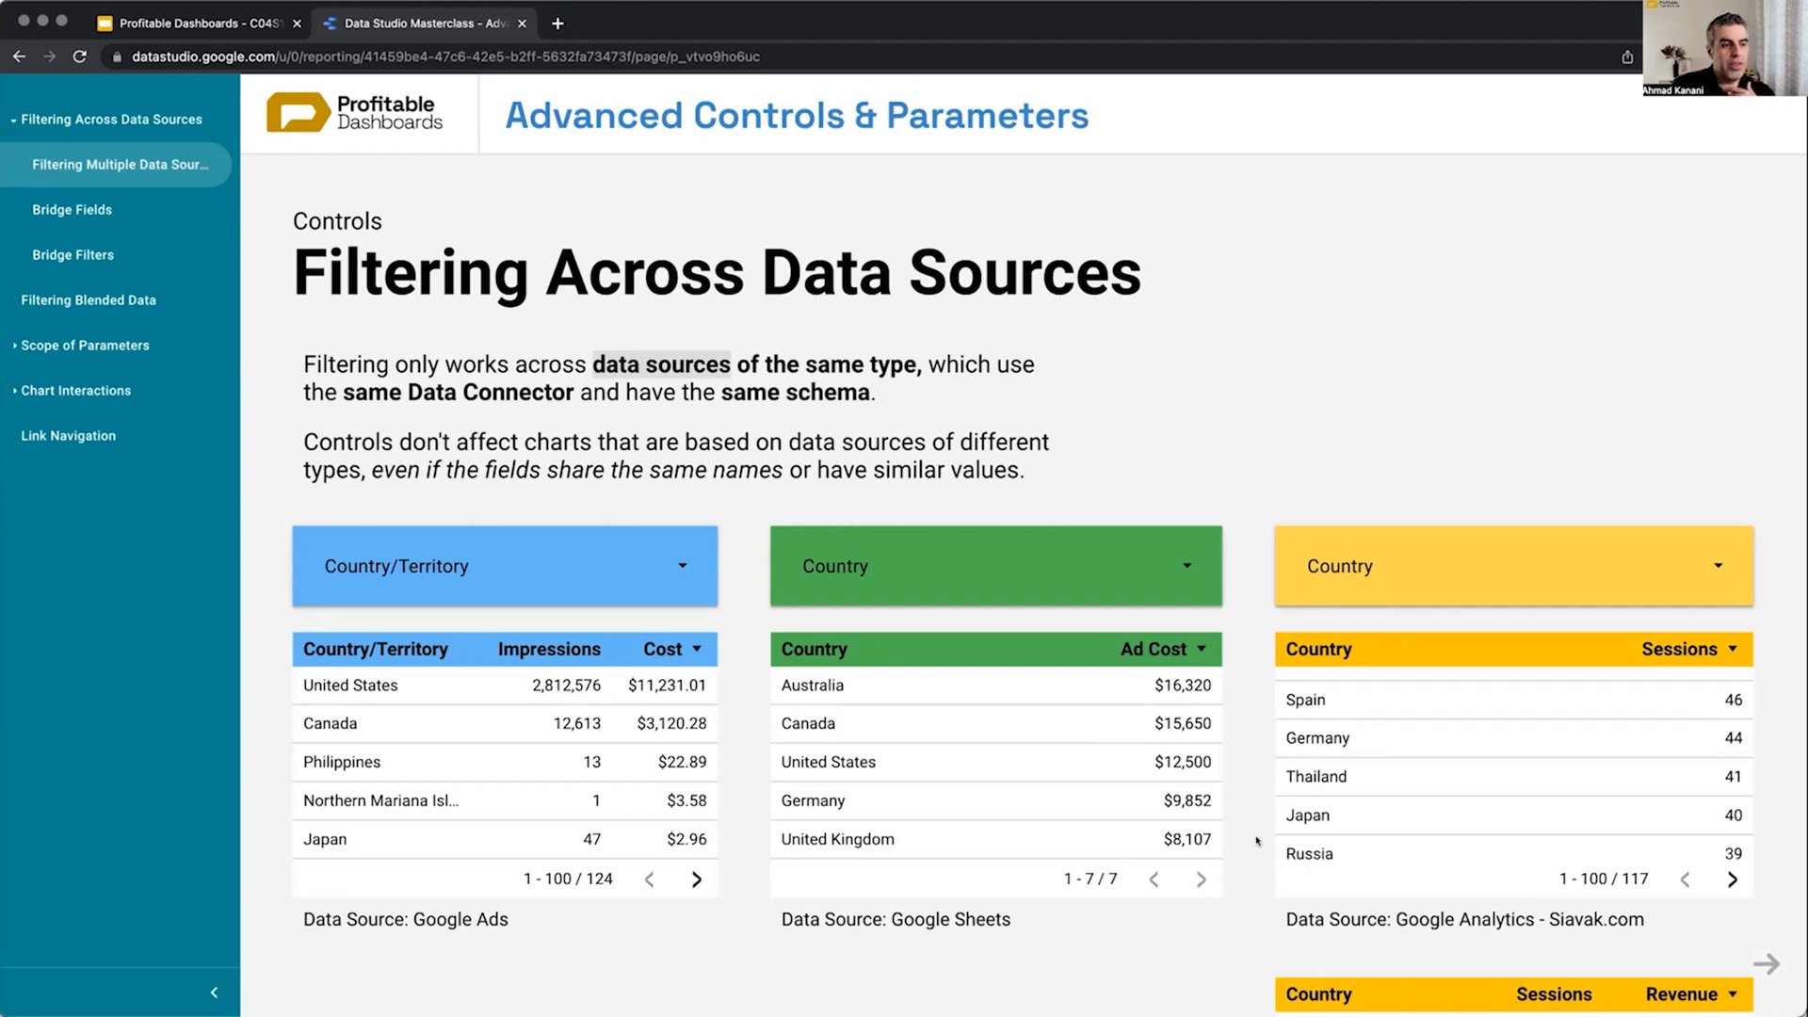
scroll("down", 3)
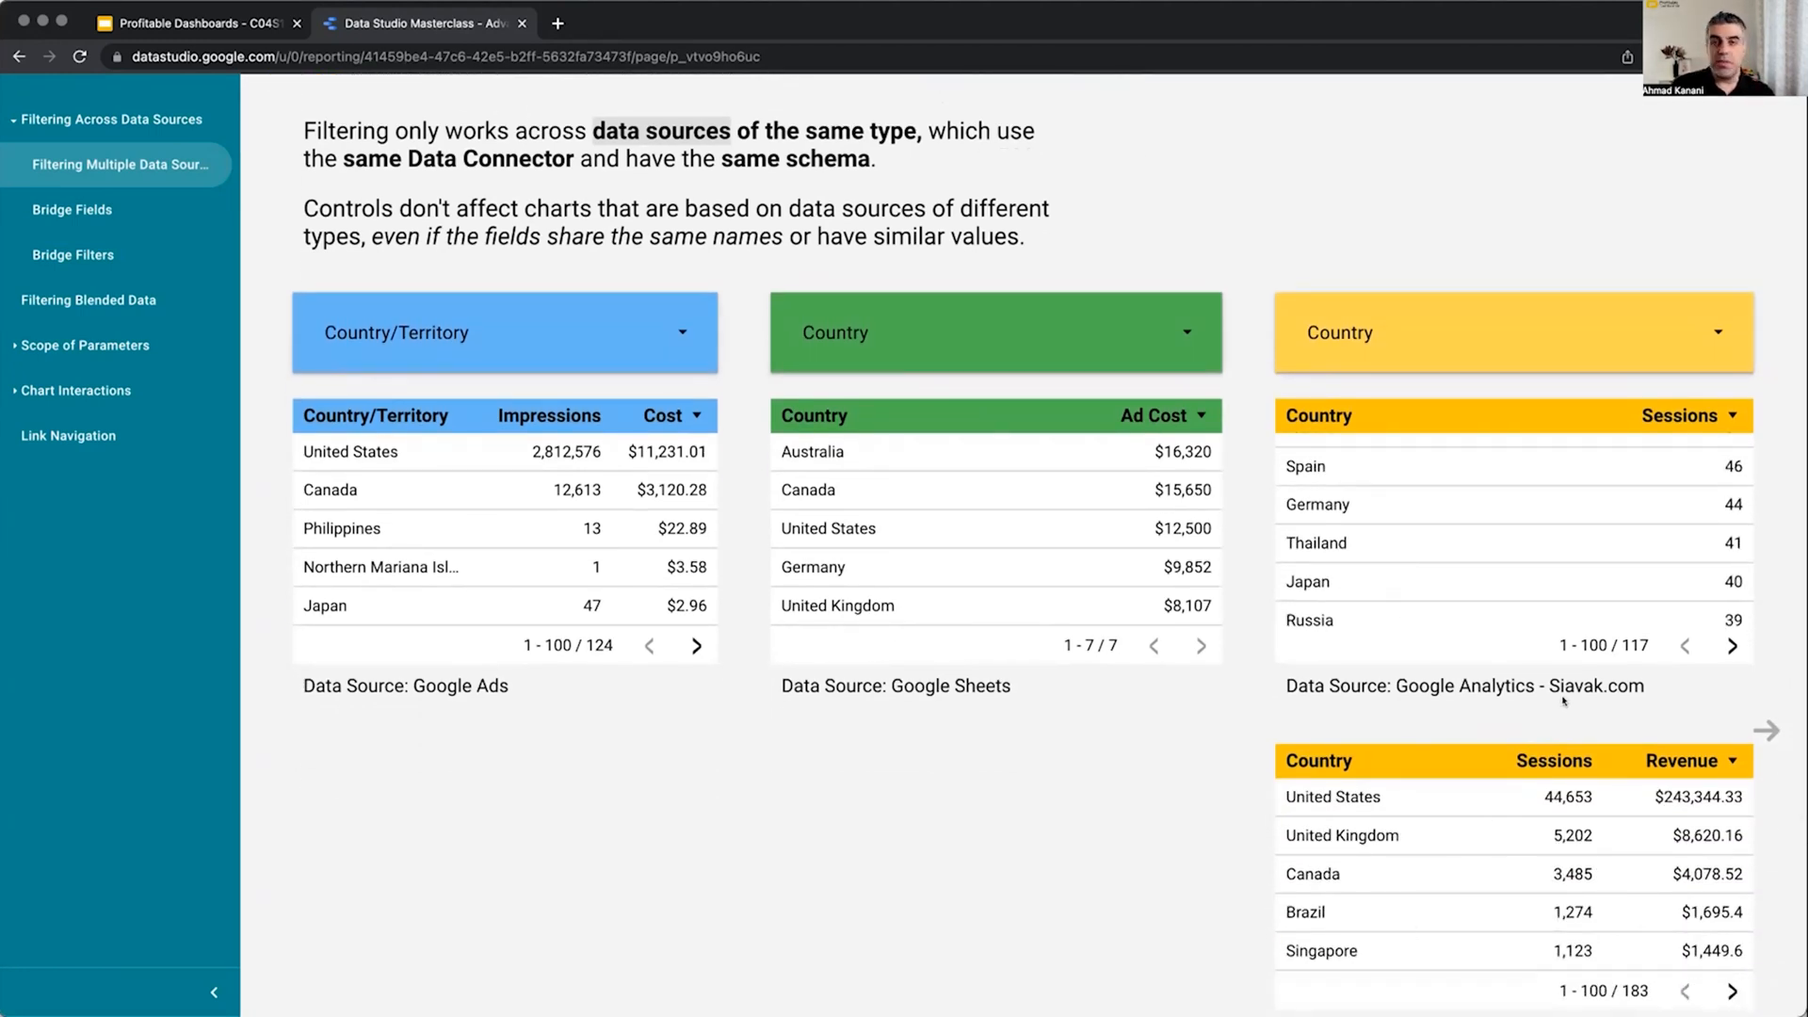
scroll("down", 3)
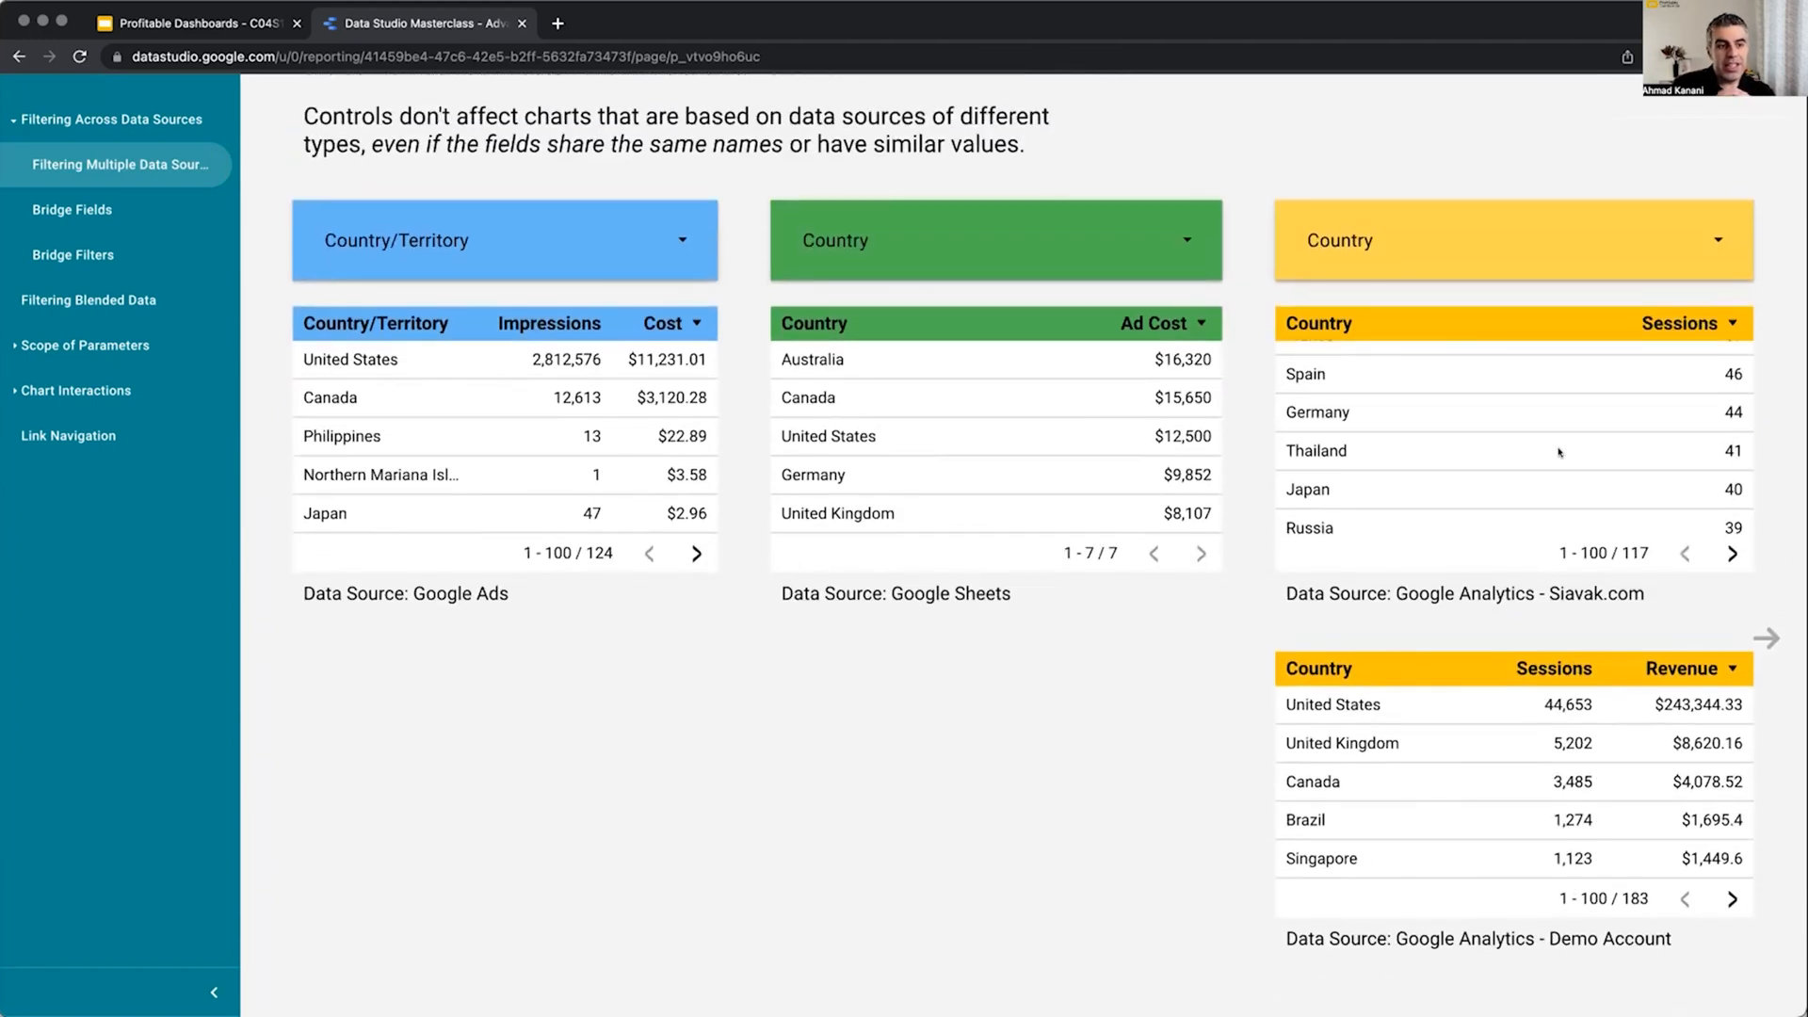
mouse_move(1607, 808)
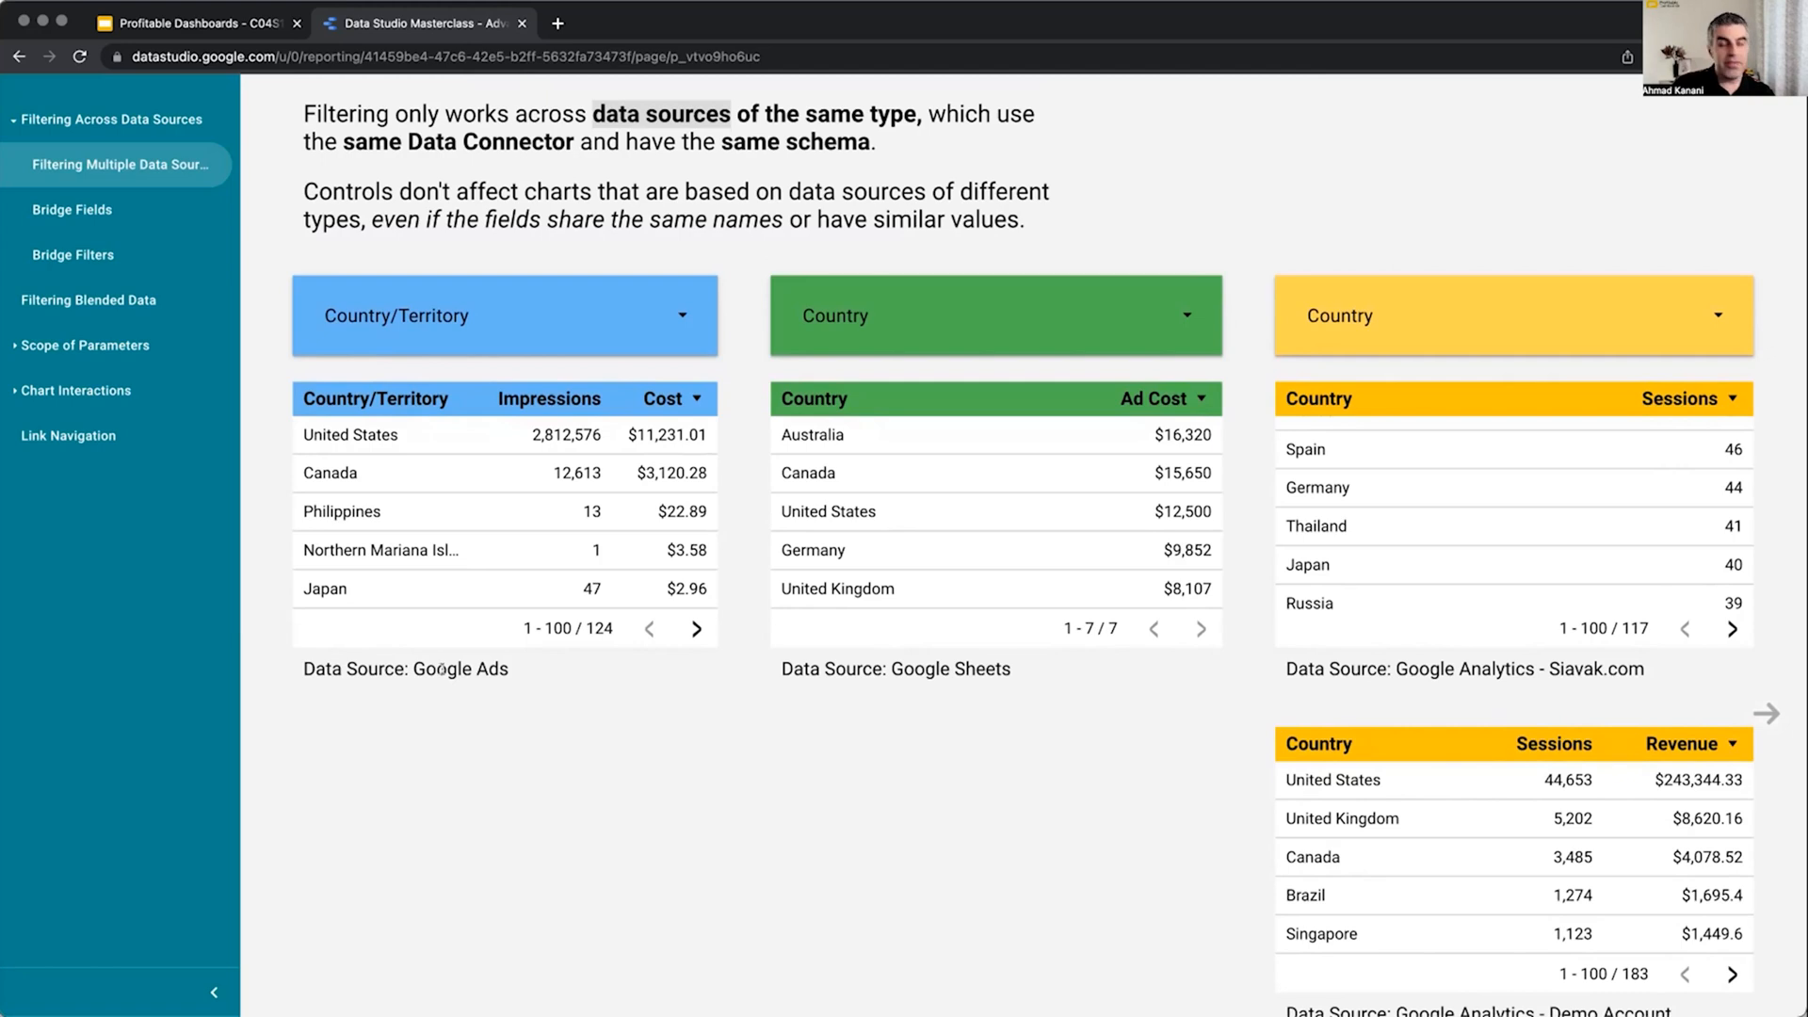
mouse_move(876, 814)
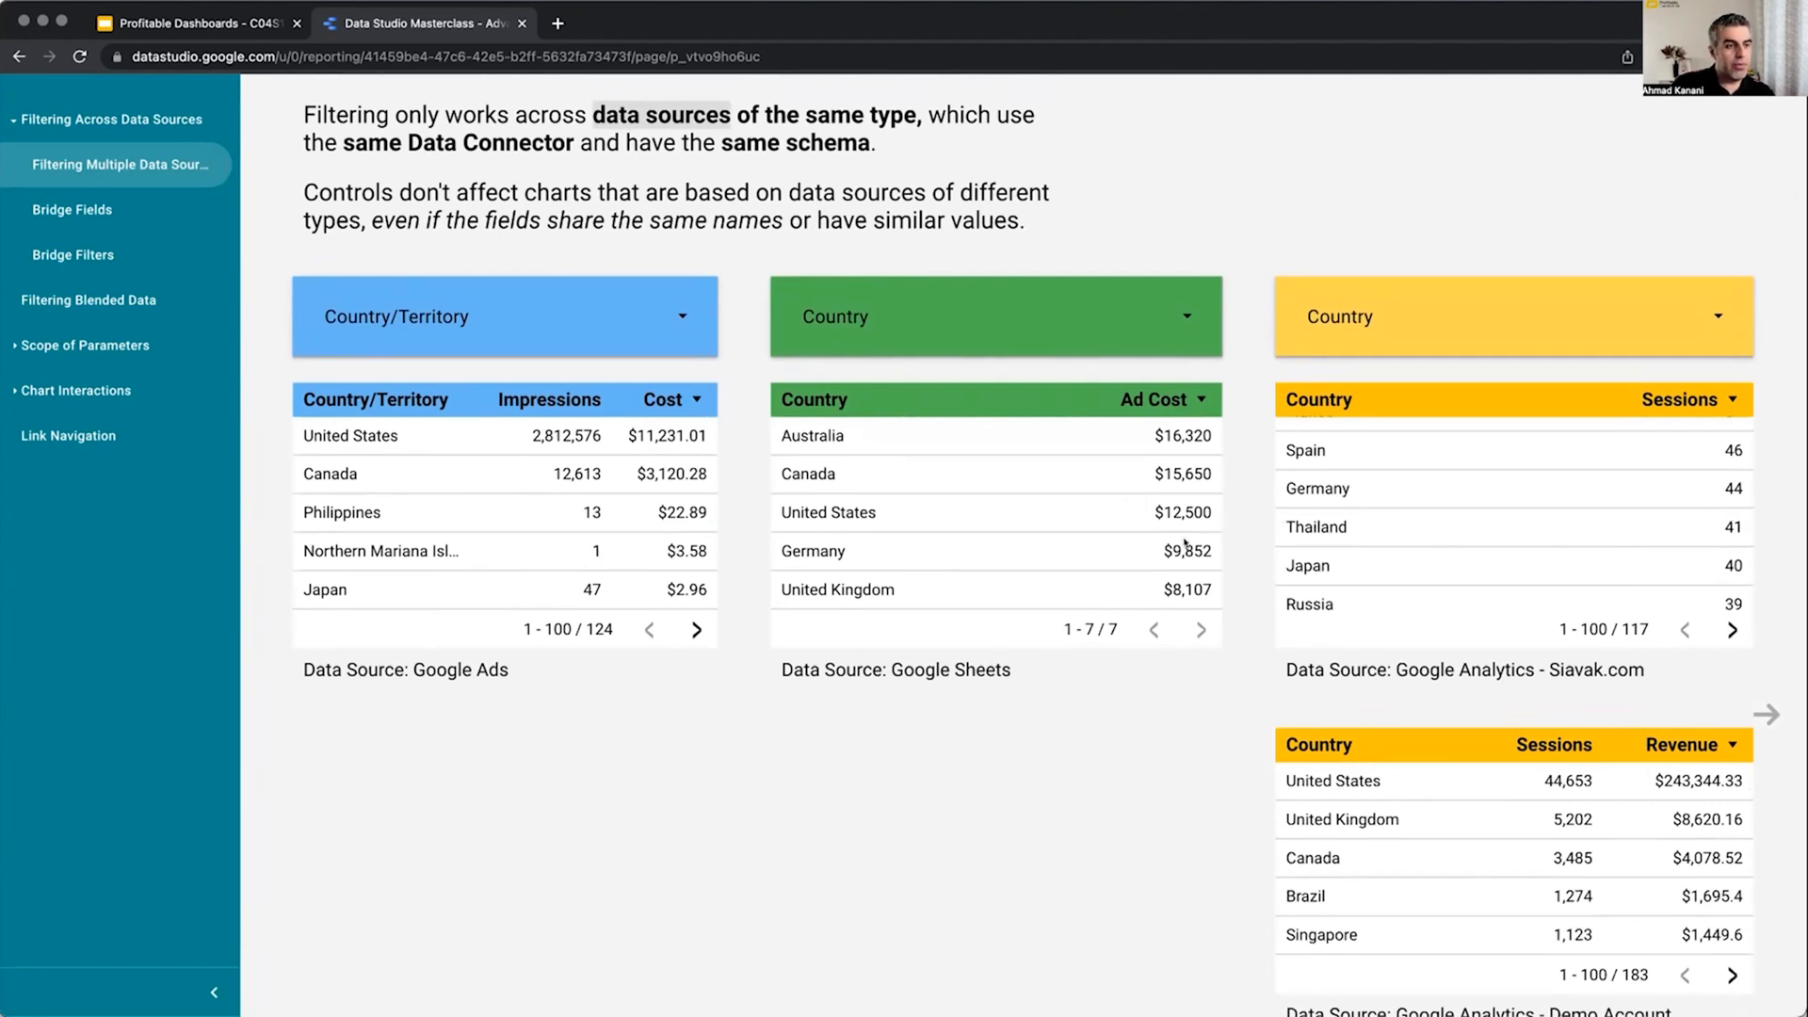
mouse_move(1258, 707)
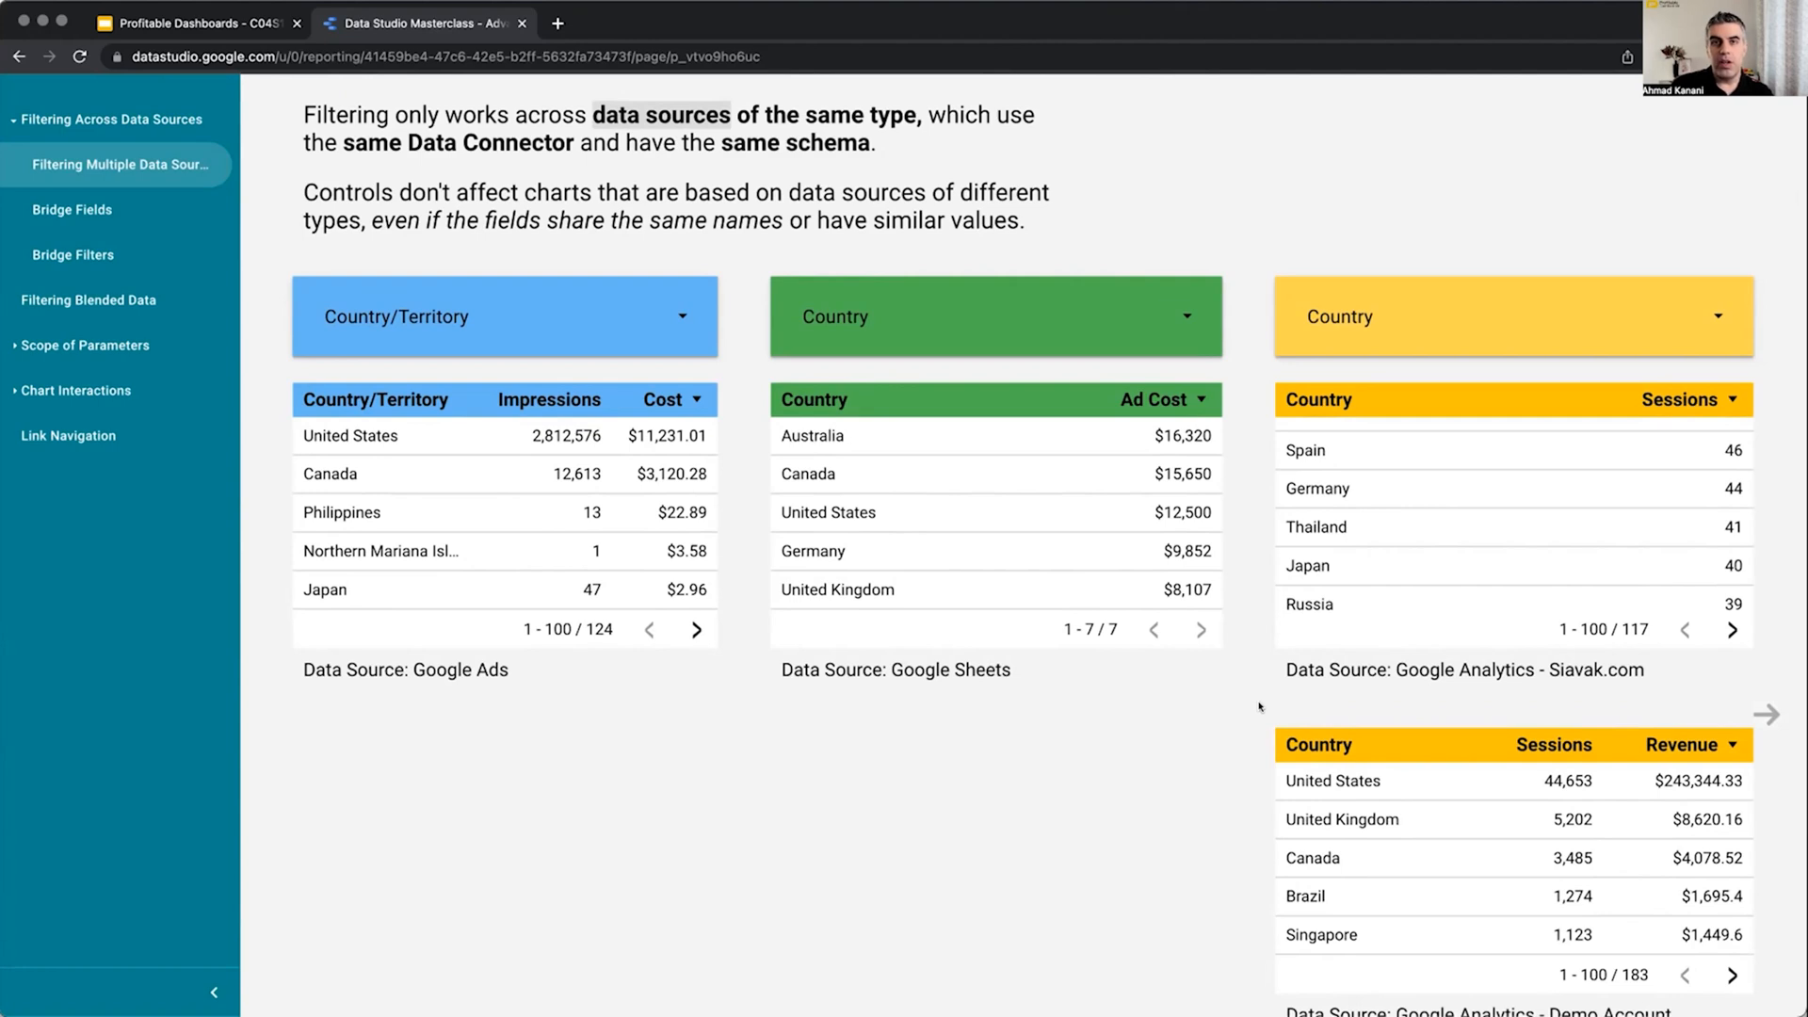
mouse_move(1515, 691)
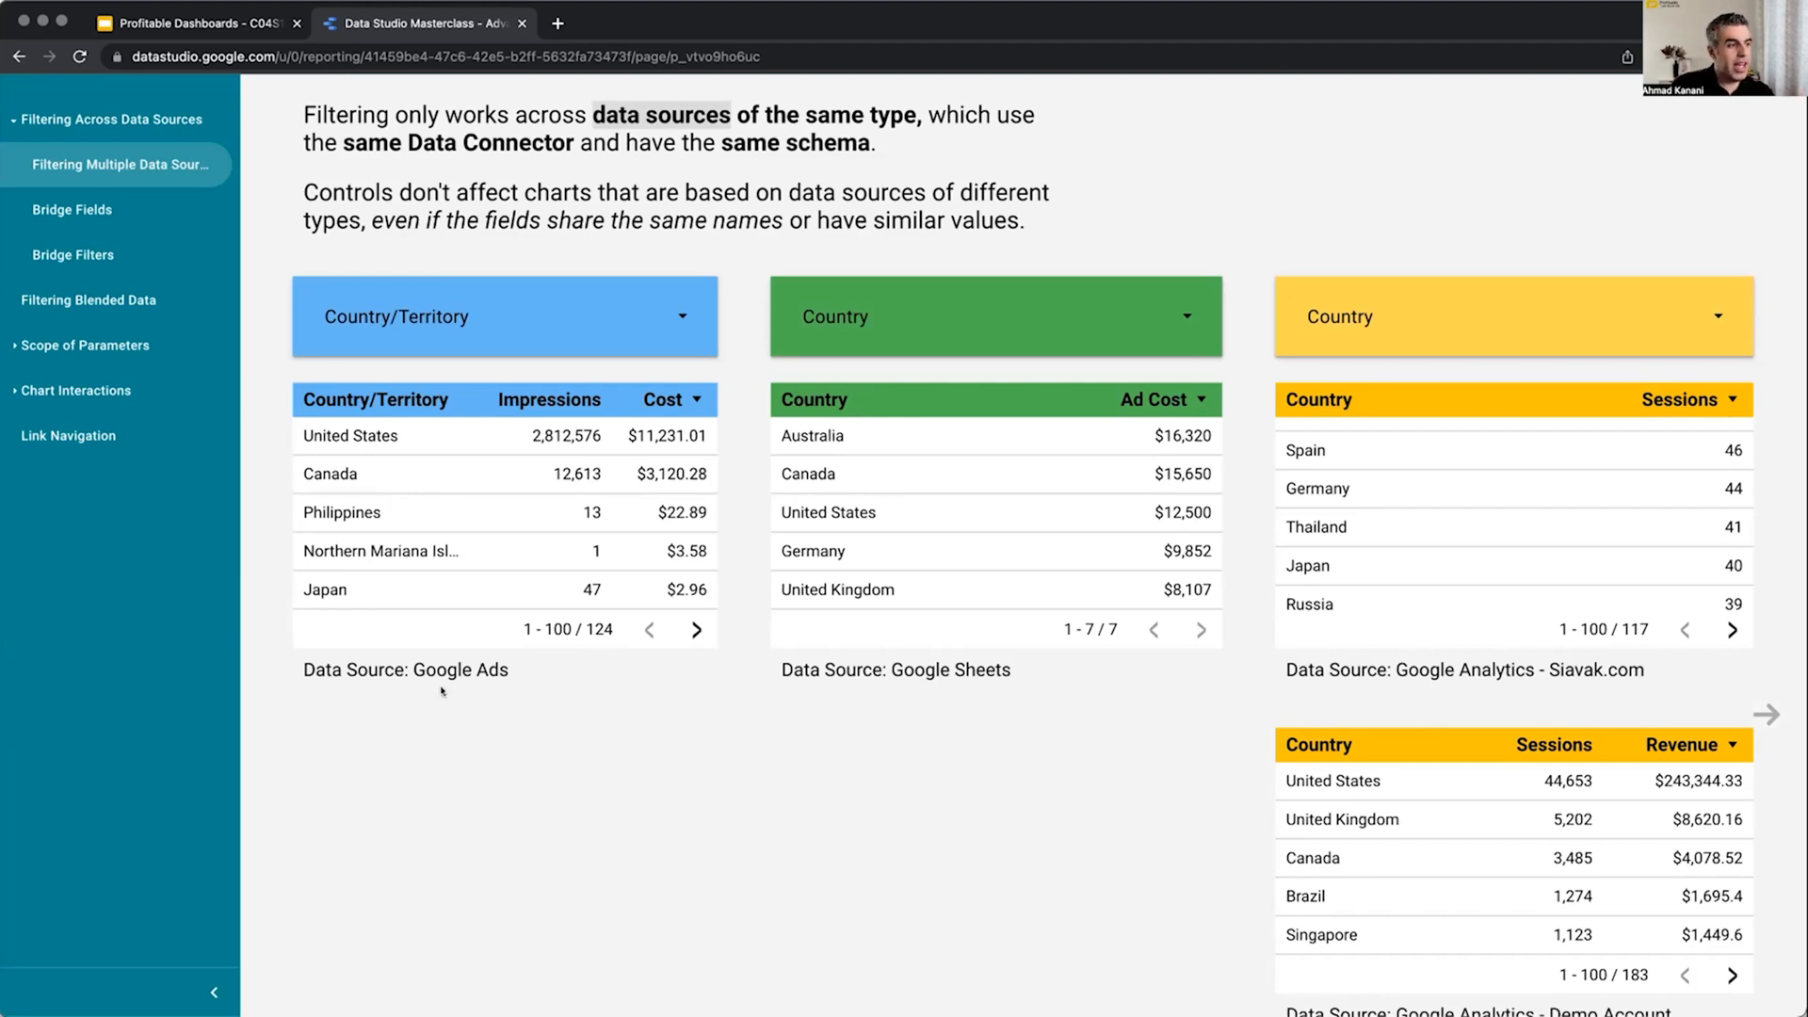
mouse_move(384, 405)
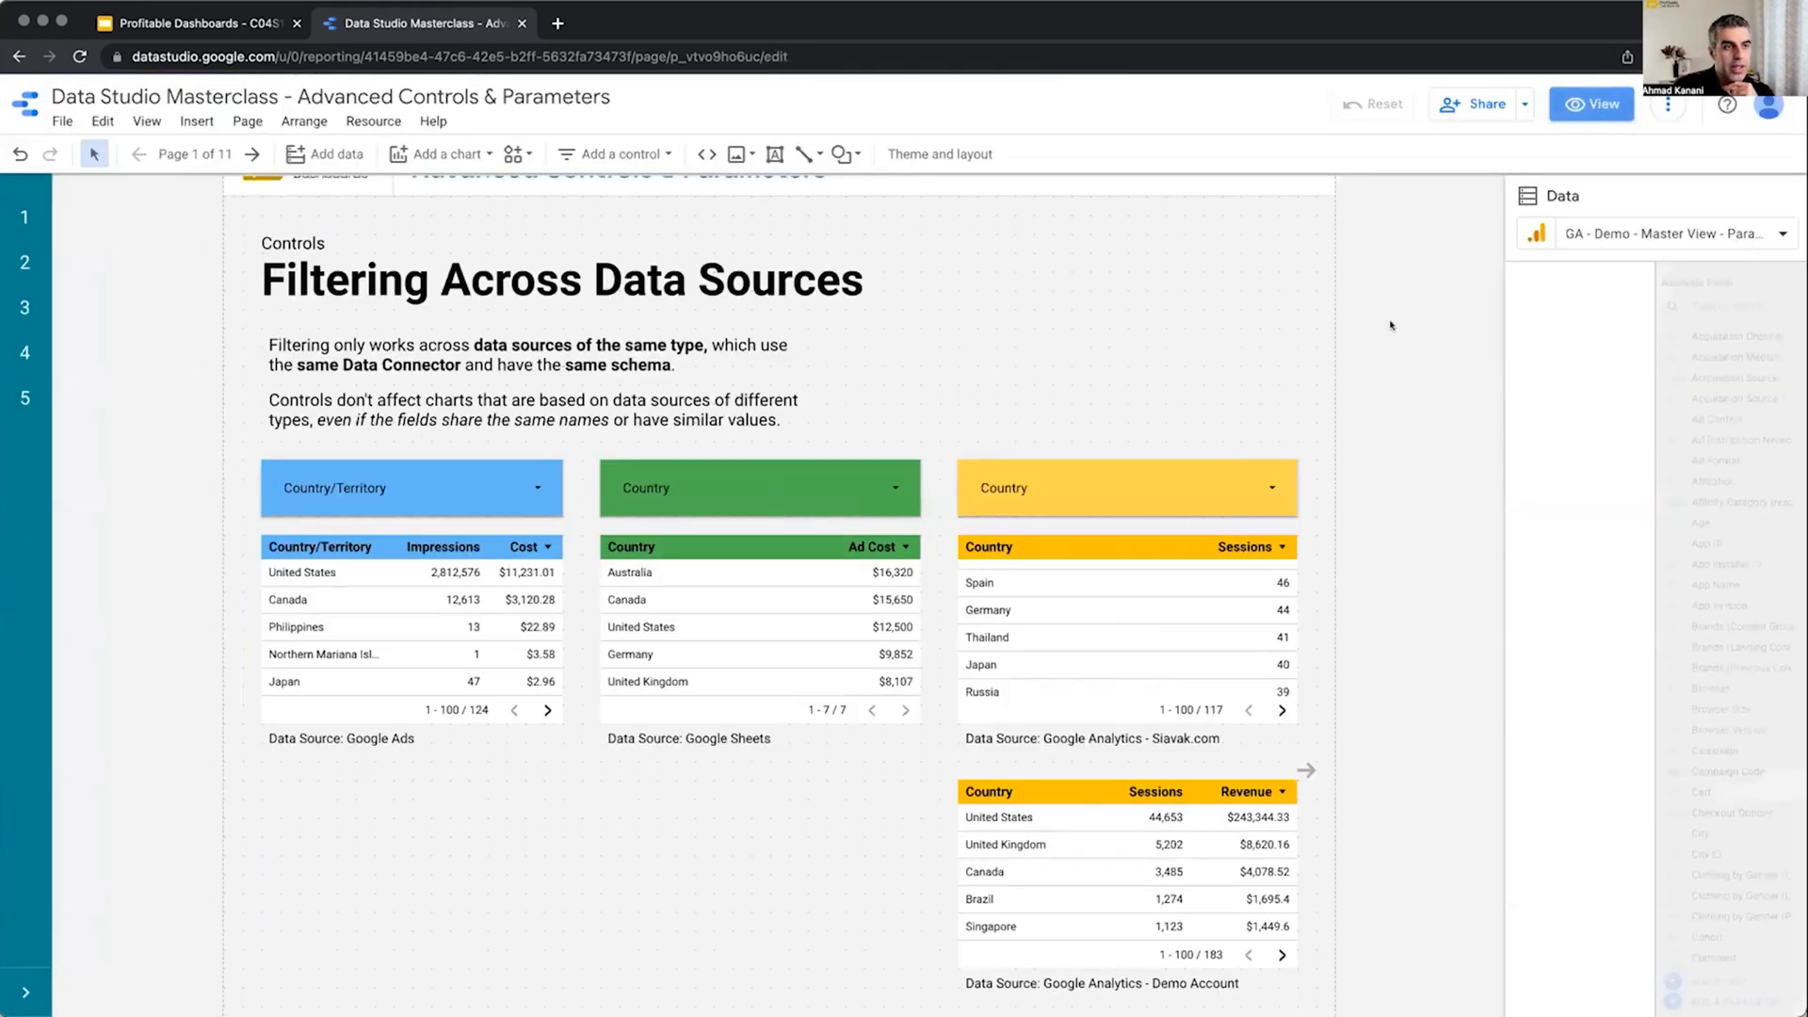
left_click(1126, 486)
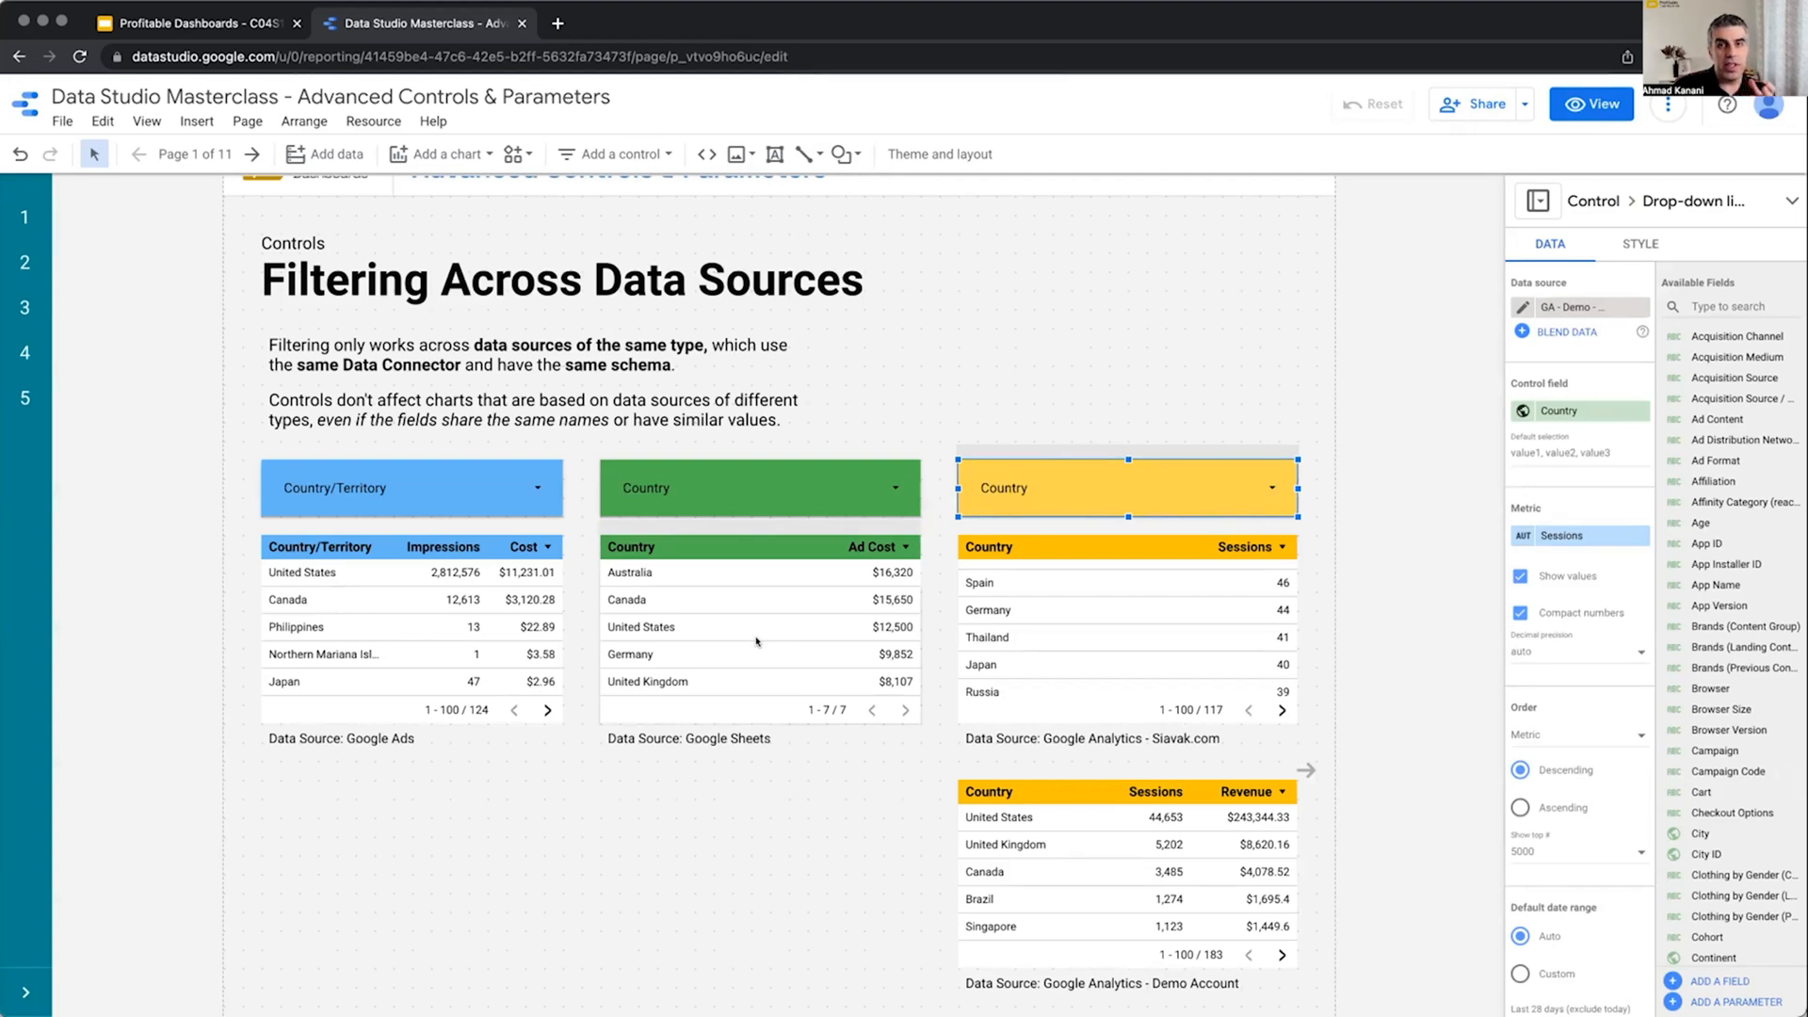
mouse_move(414, 662)
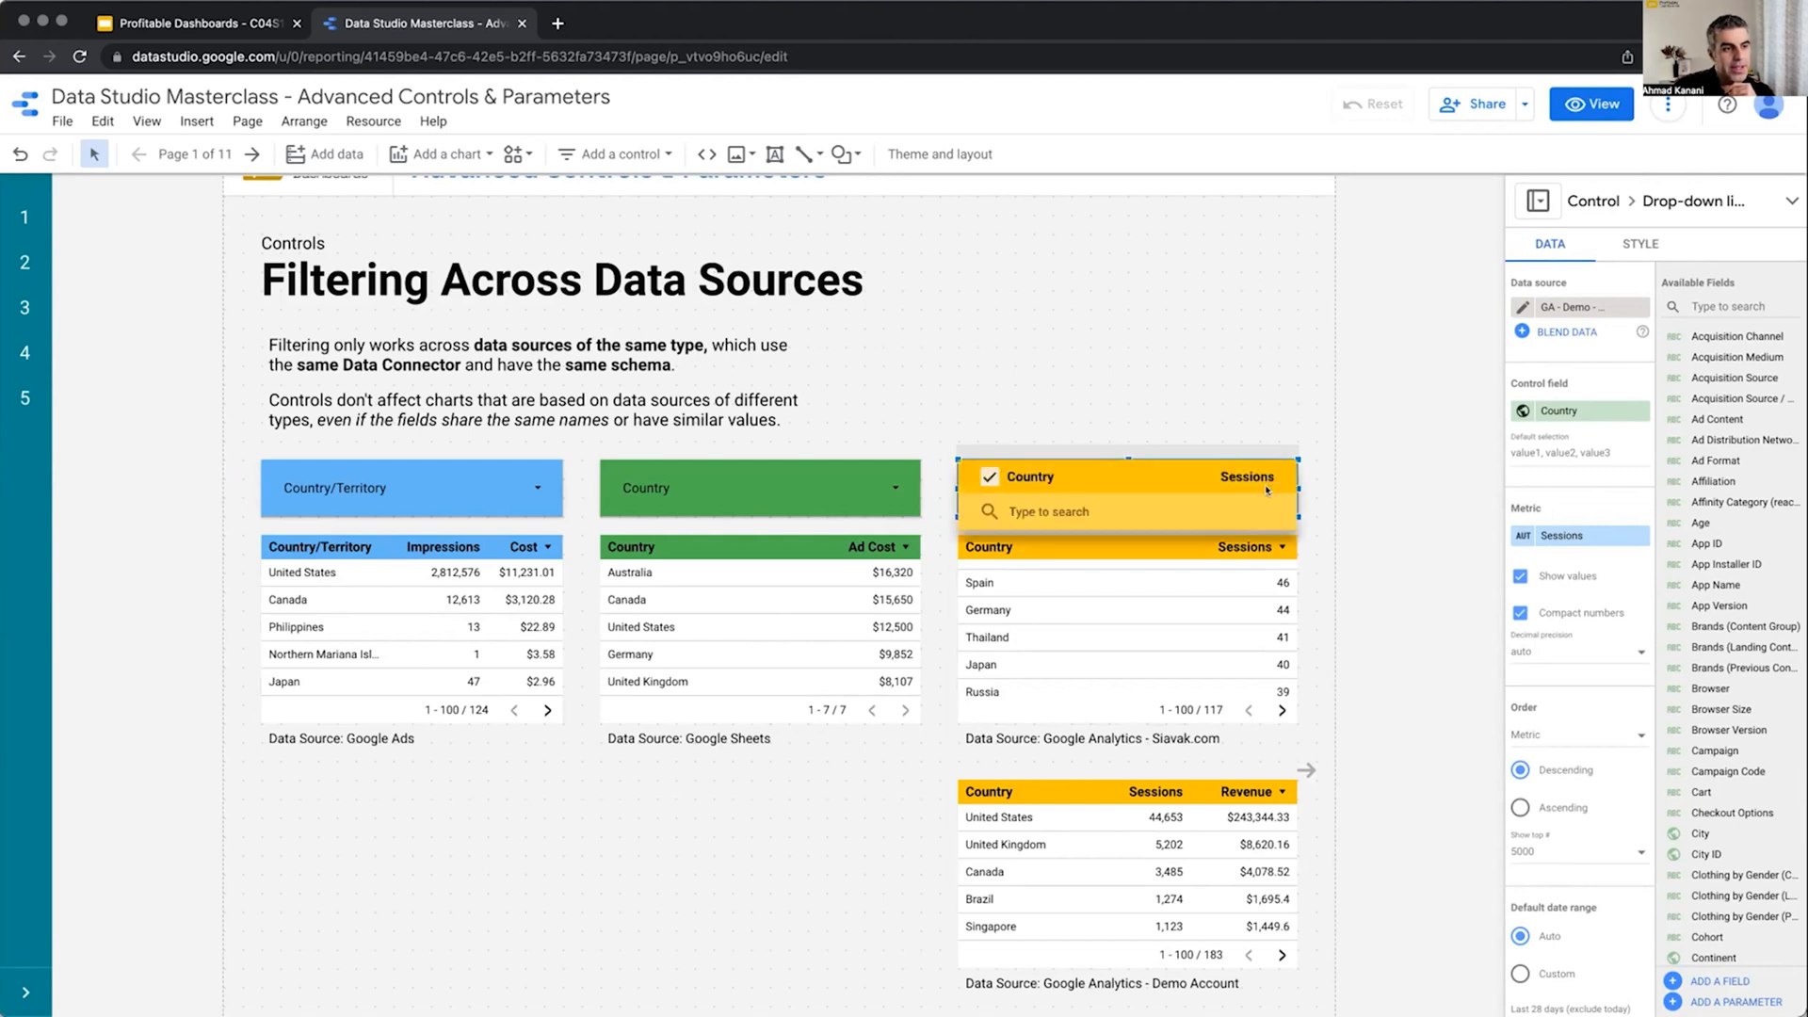
left_click(1032, 546)
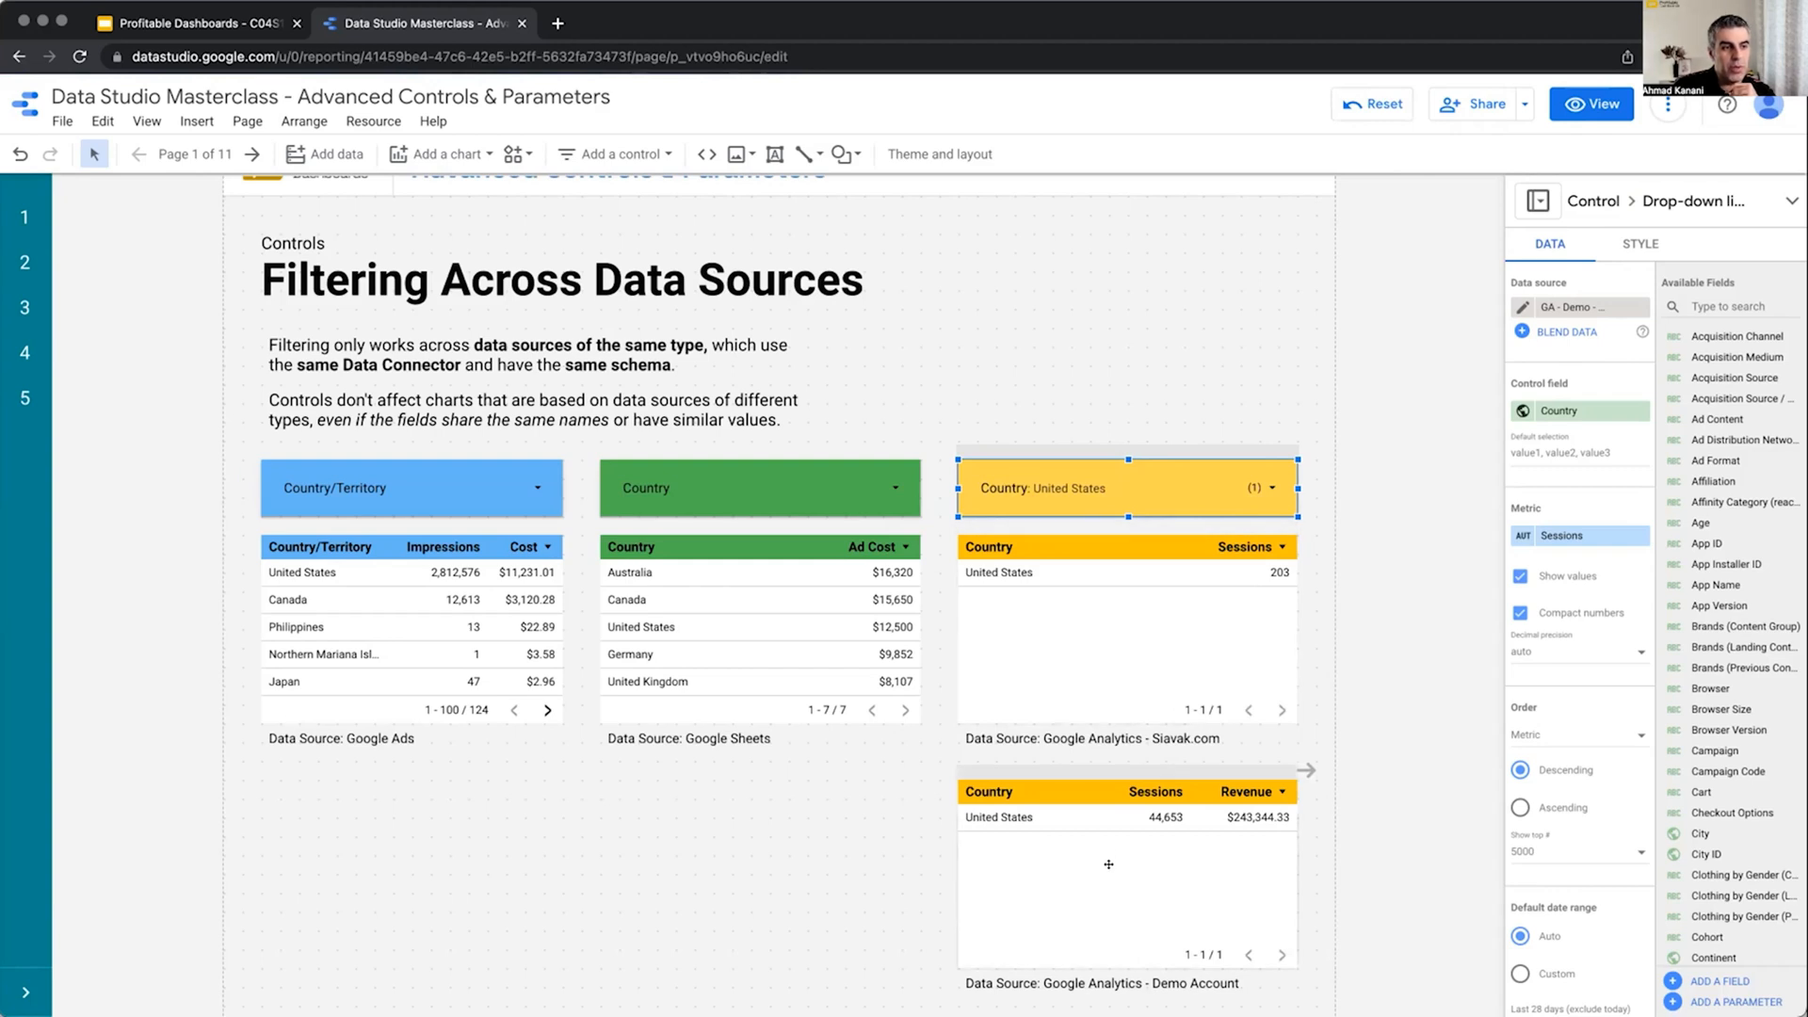
mouse_move(915, 639)
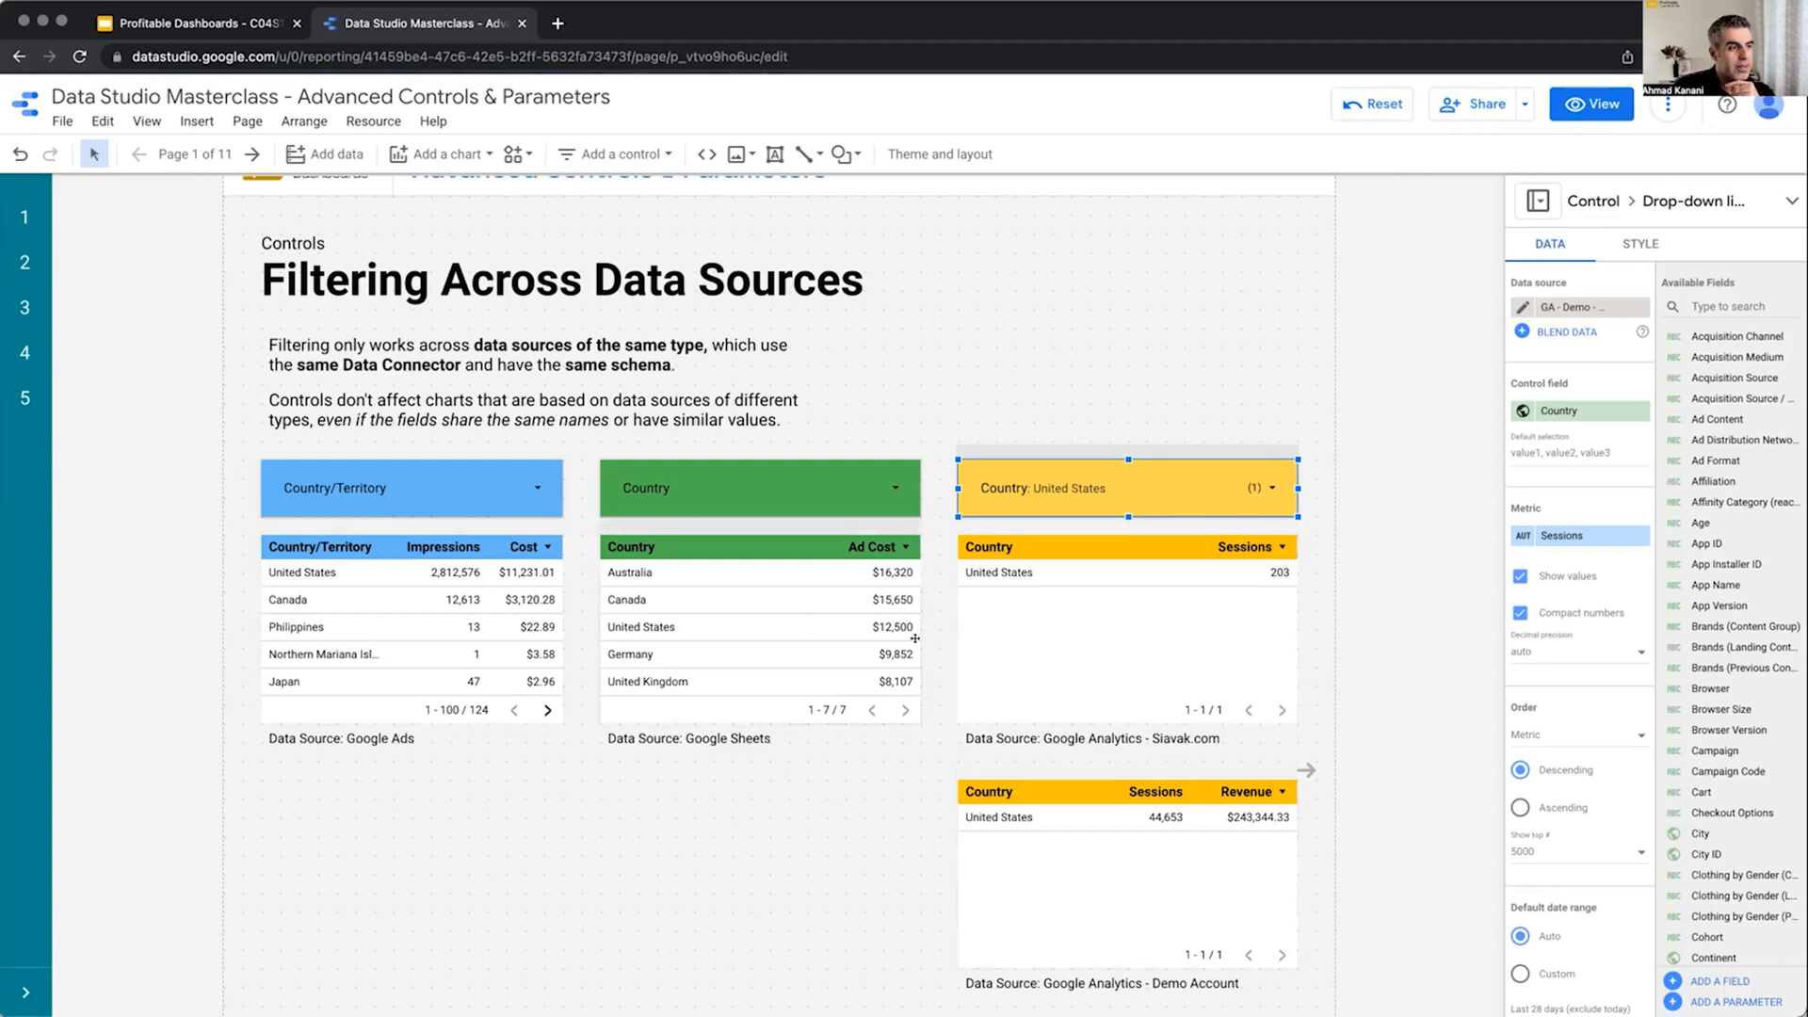
left_click(1124, 488)
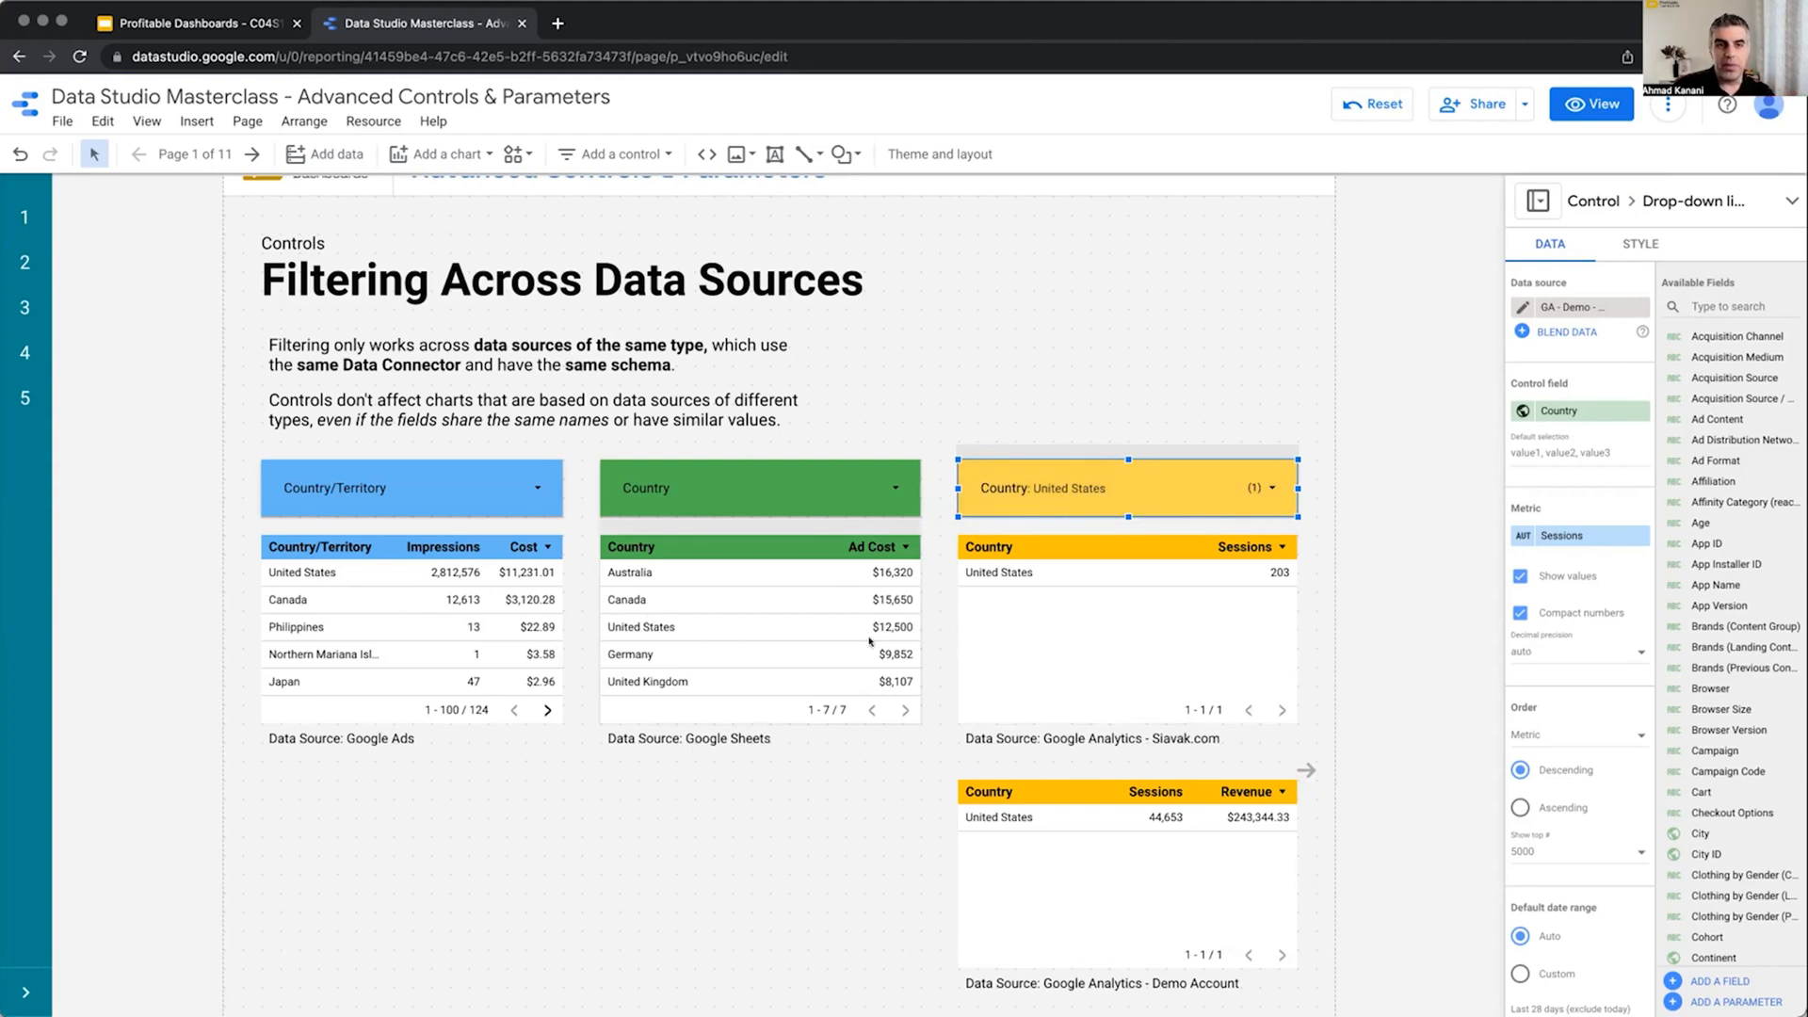
mouse_move(1153, 870)
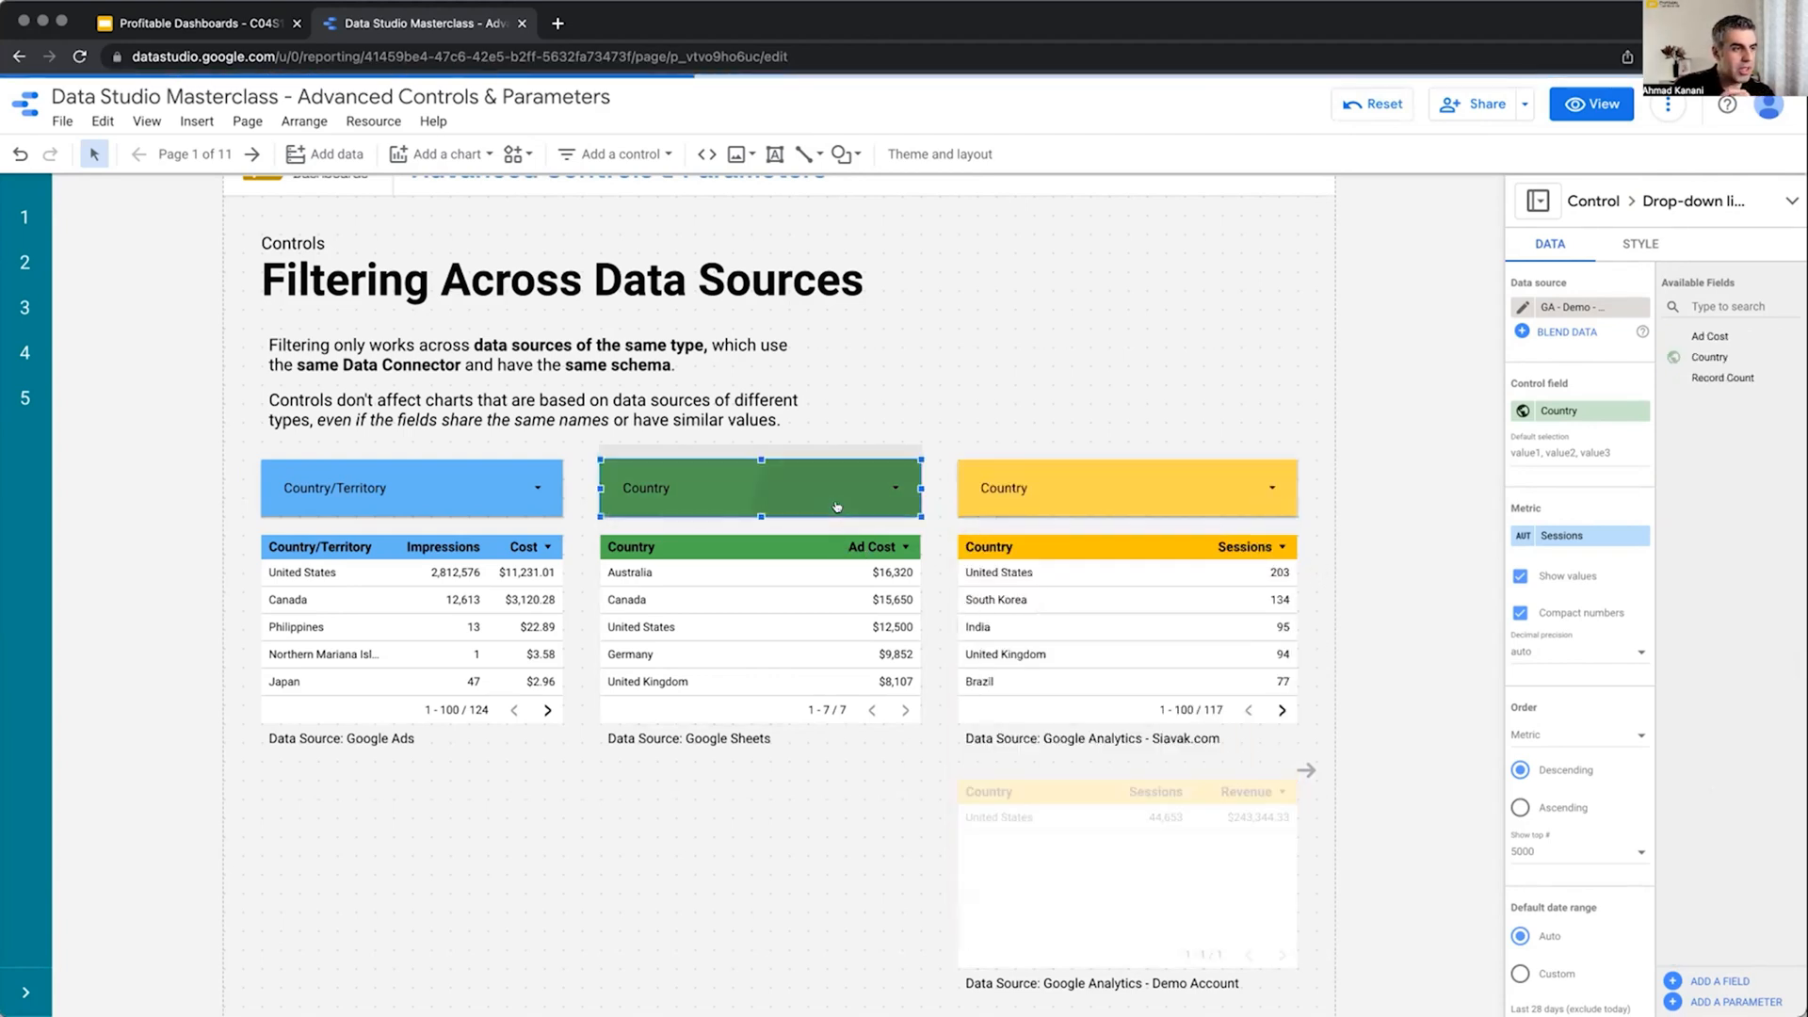
Filter the Sheets control to United States, then choose a country in the Google Ads control.
left_click(759, 486)
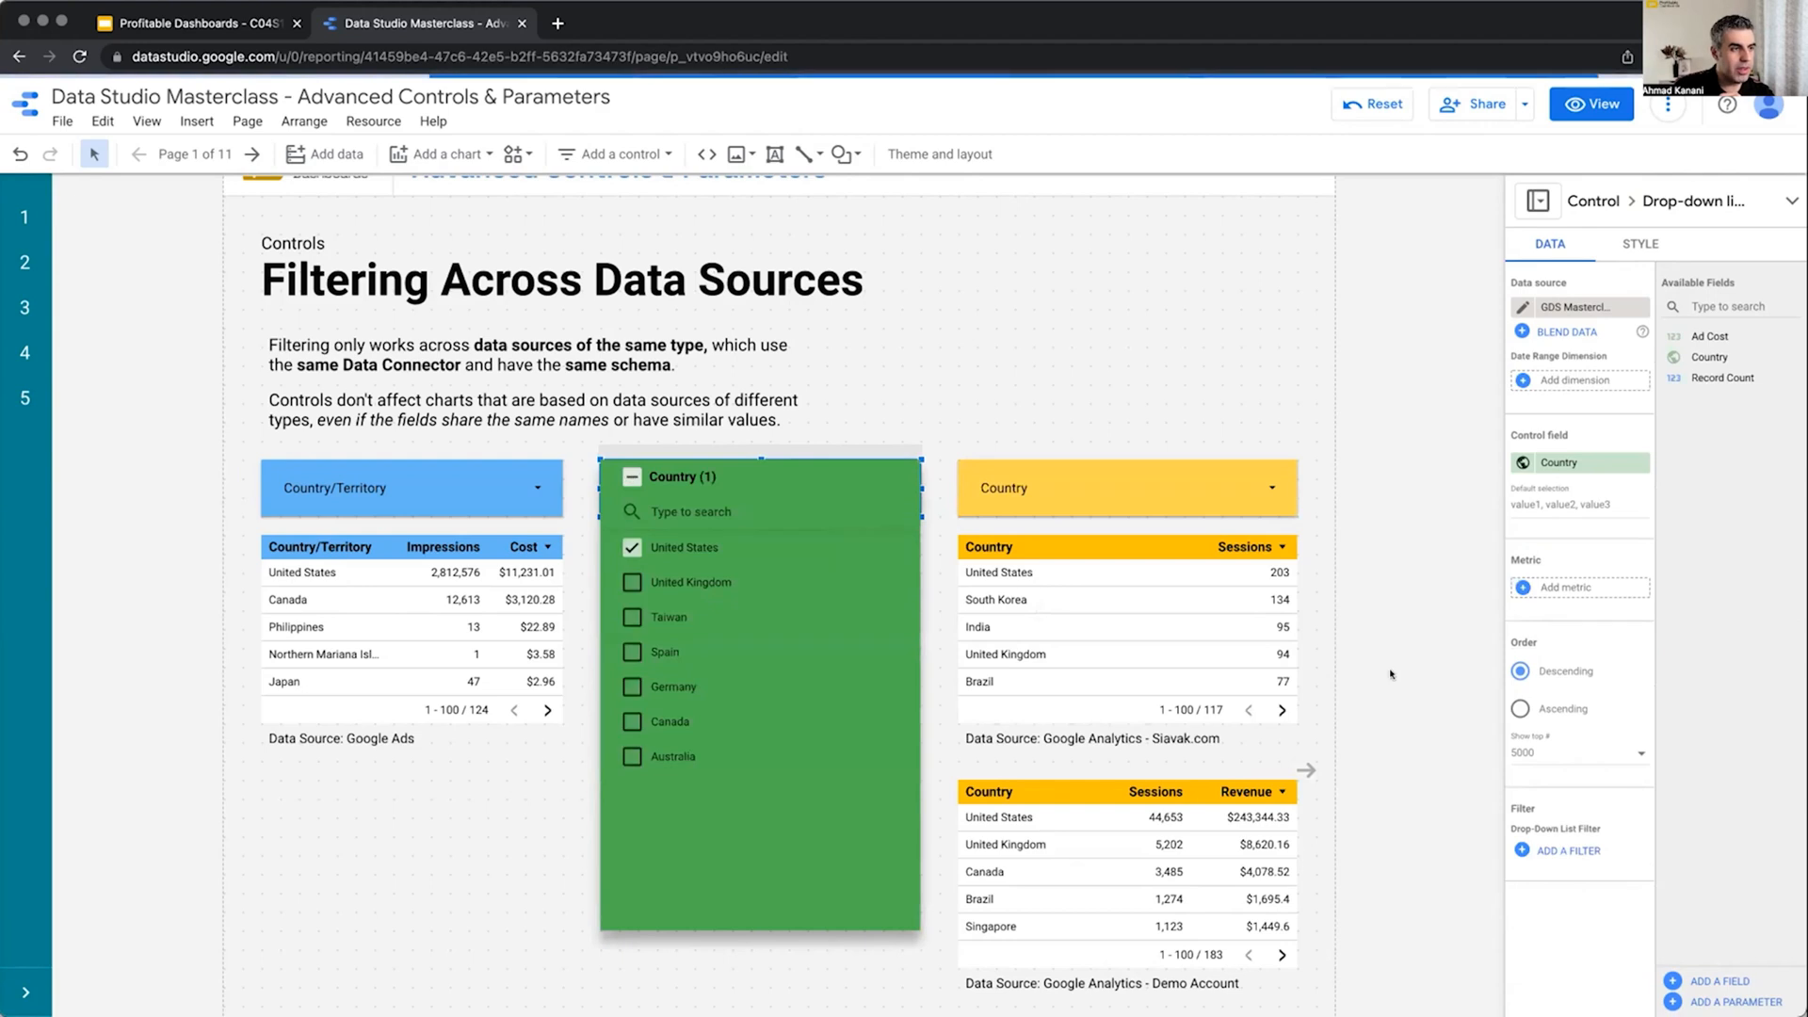
left_click(409, 486)
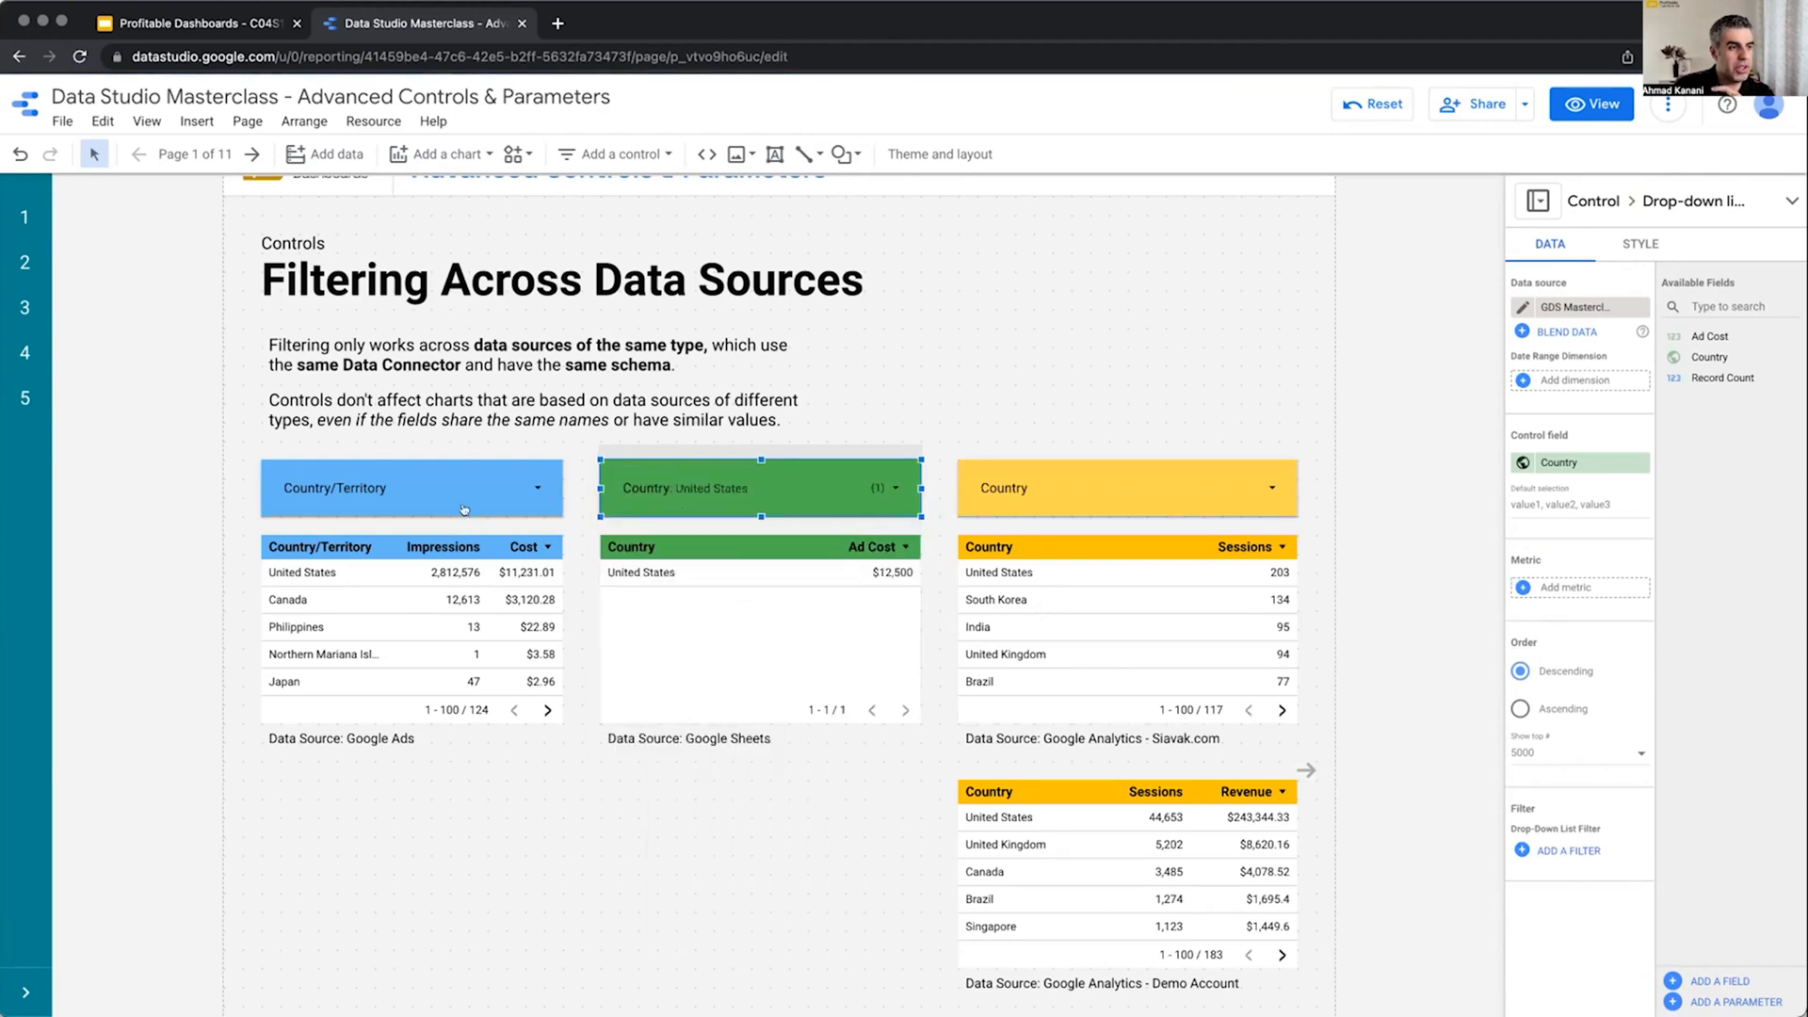
left_click(411, 486)
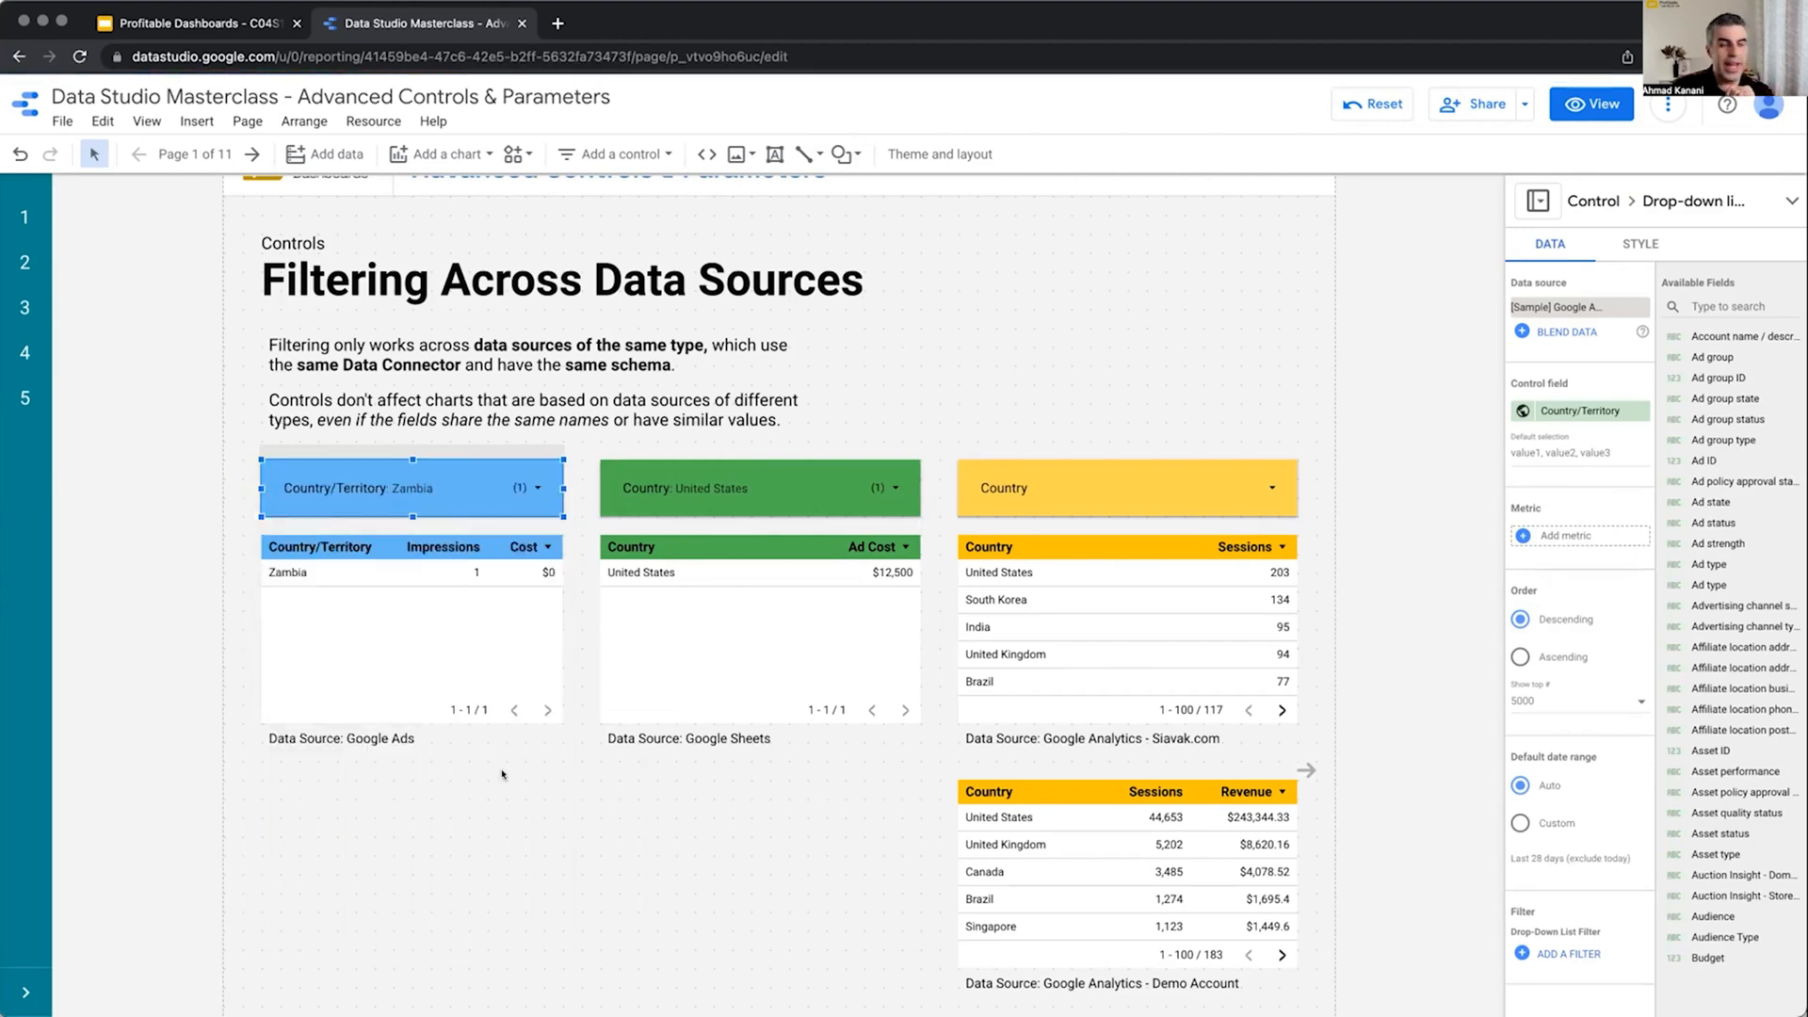
mouse_move(760, 875)
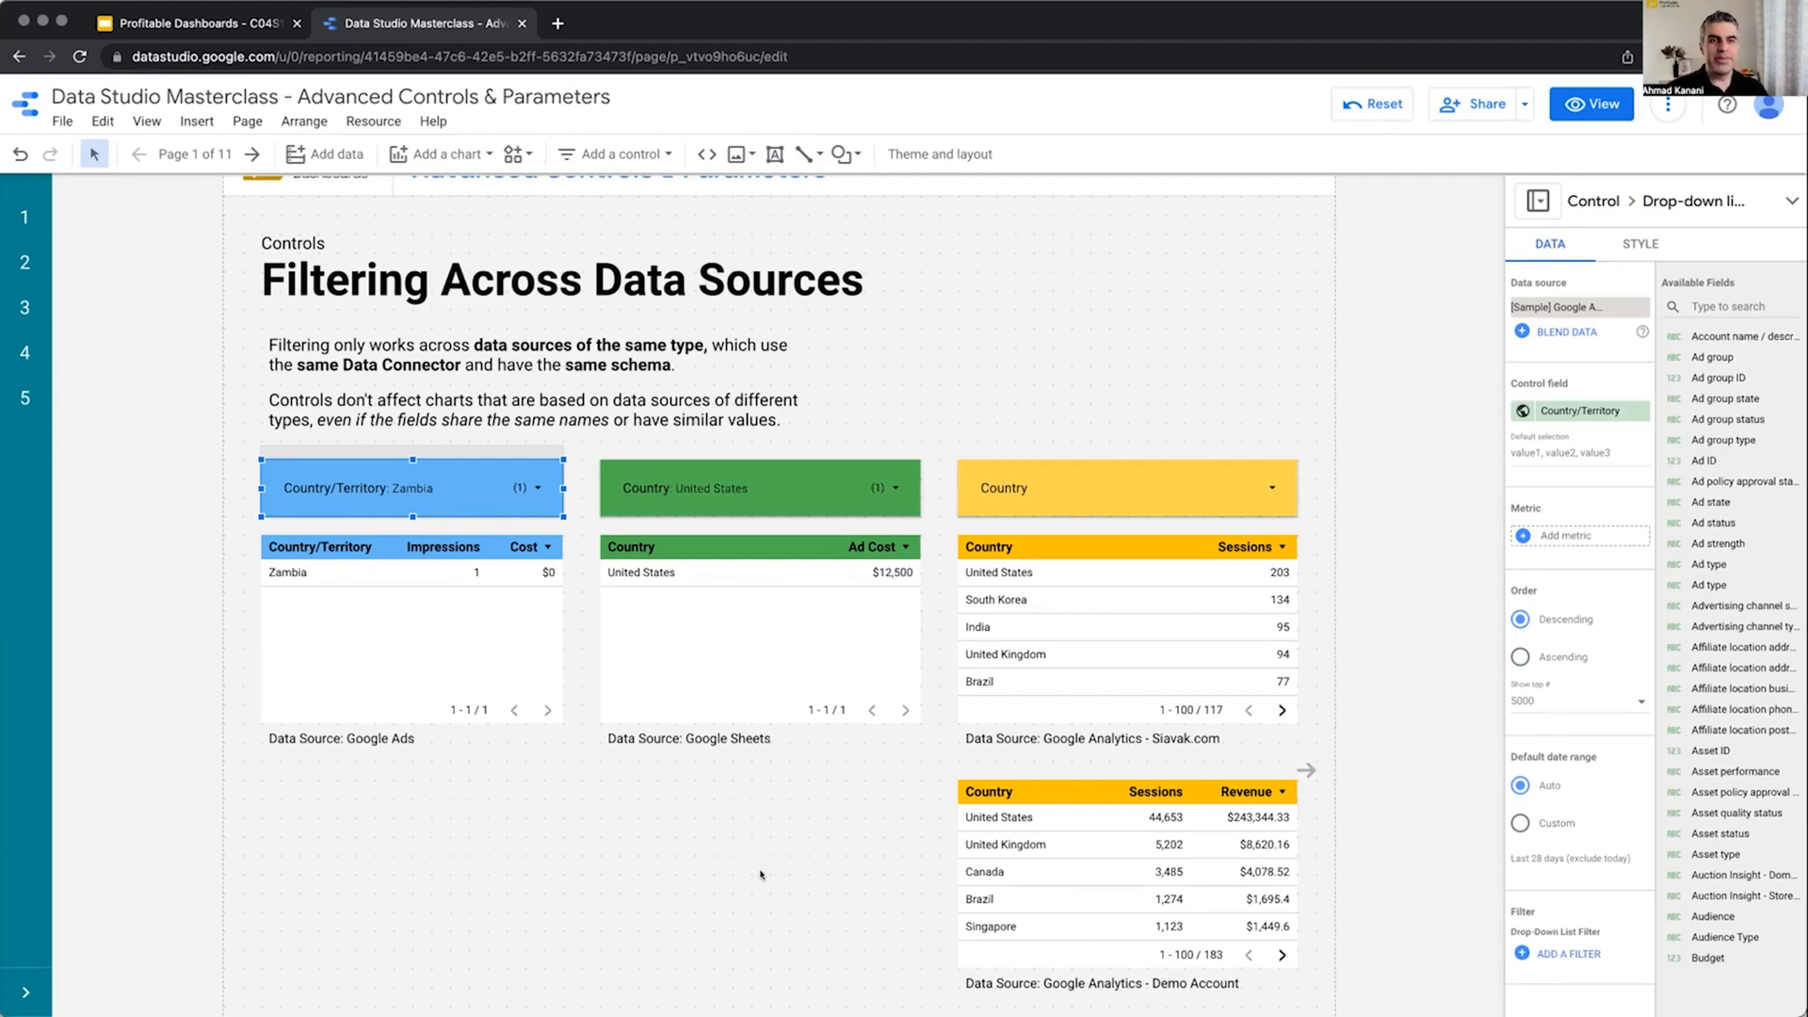
mouse_move(784, 835)
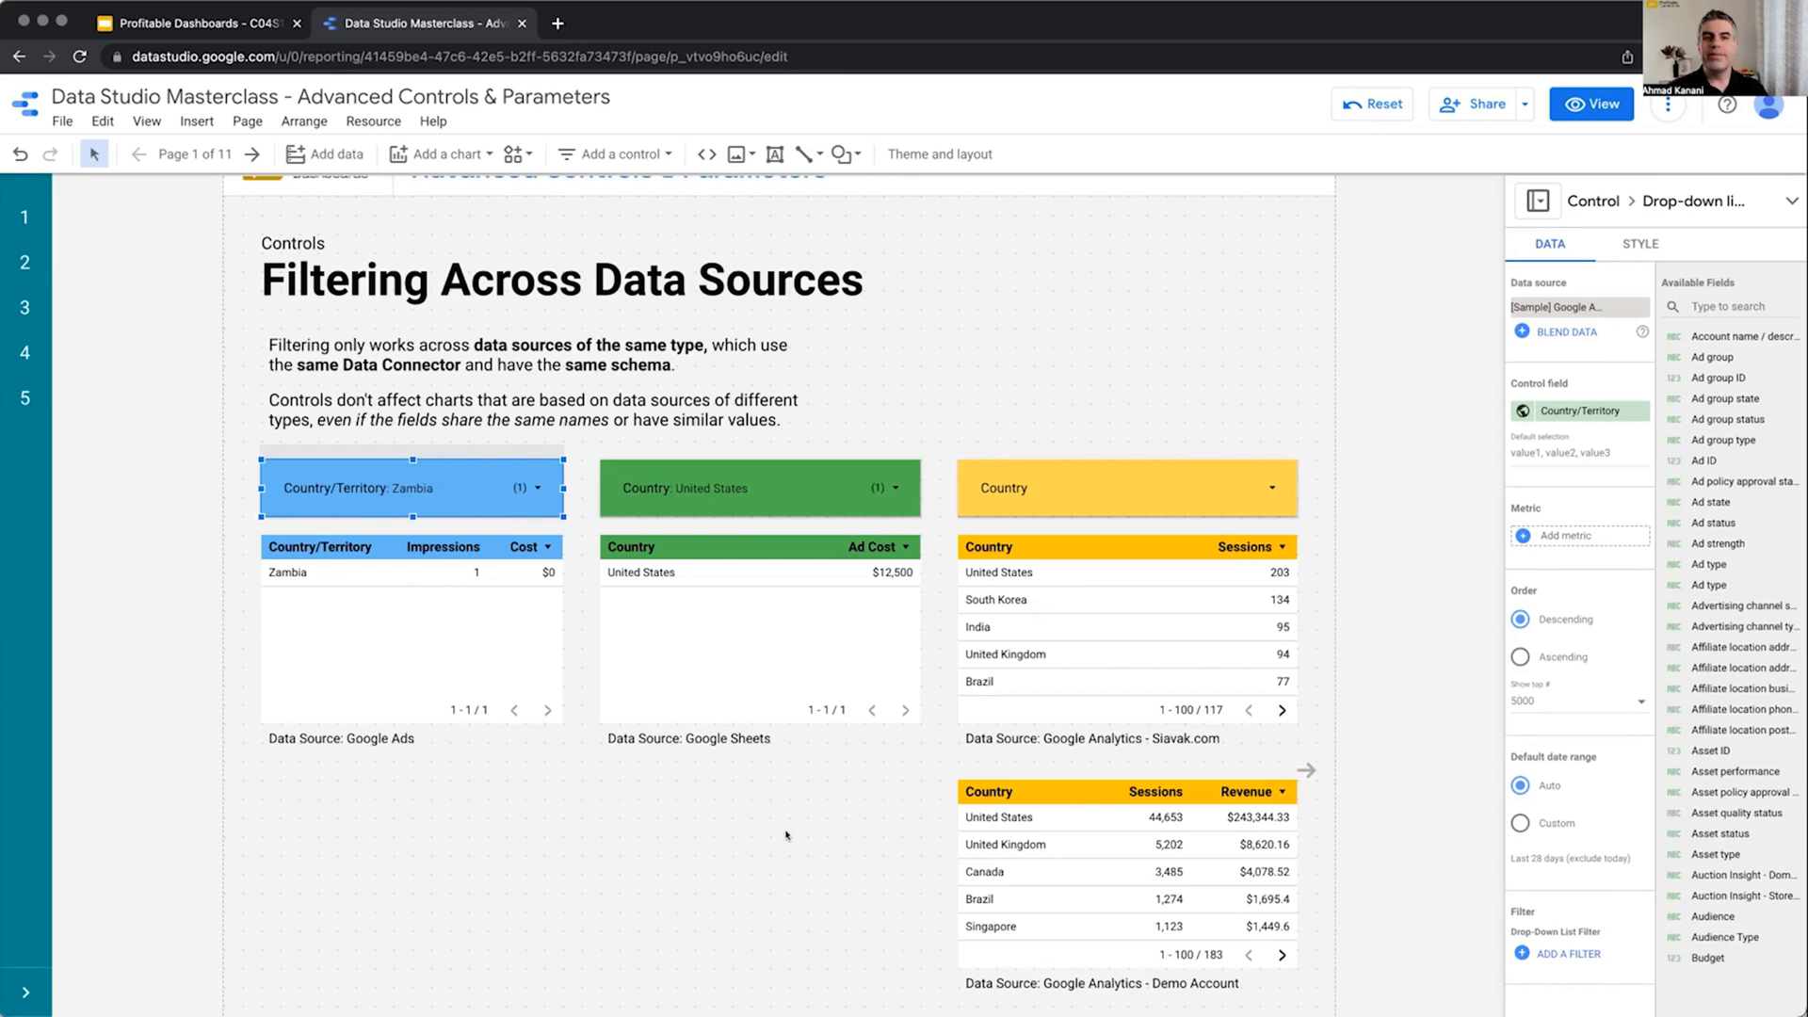
left_click(1124, 486)
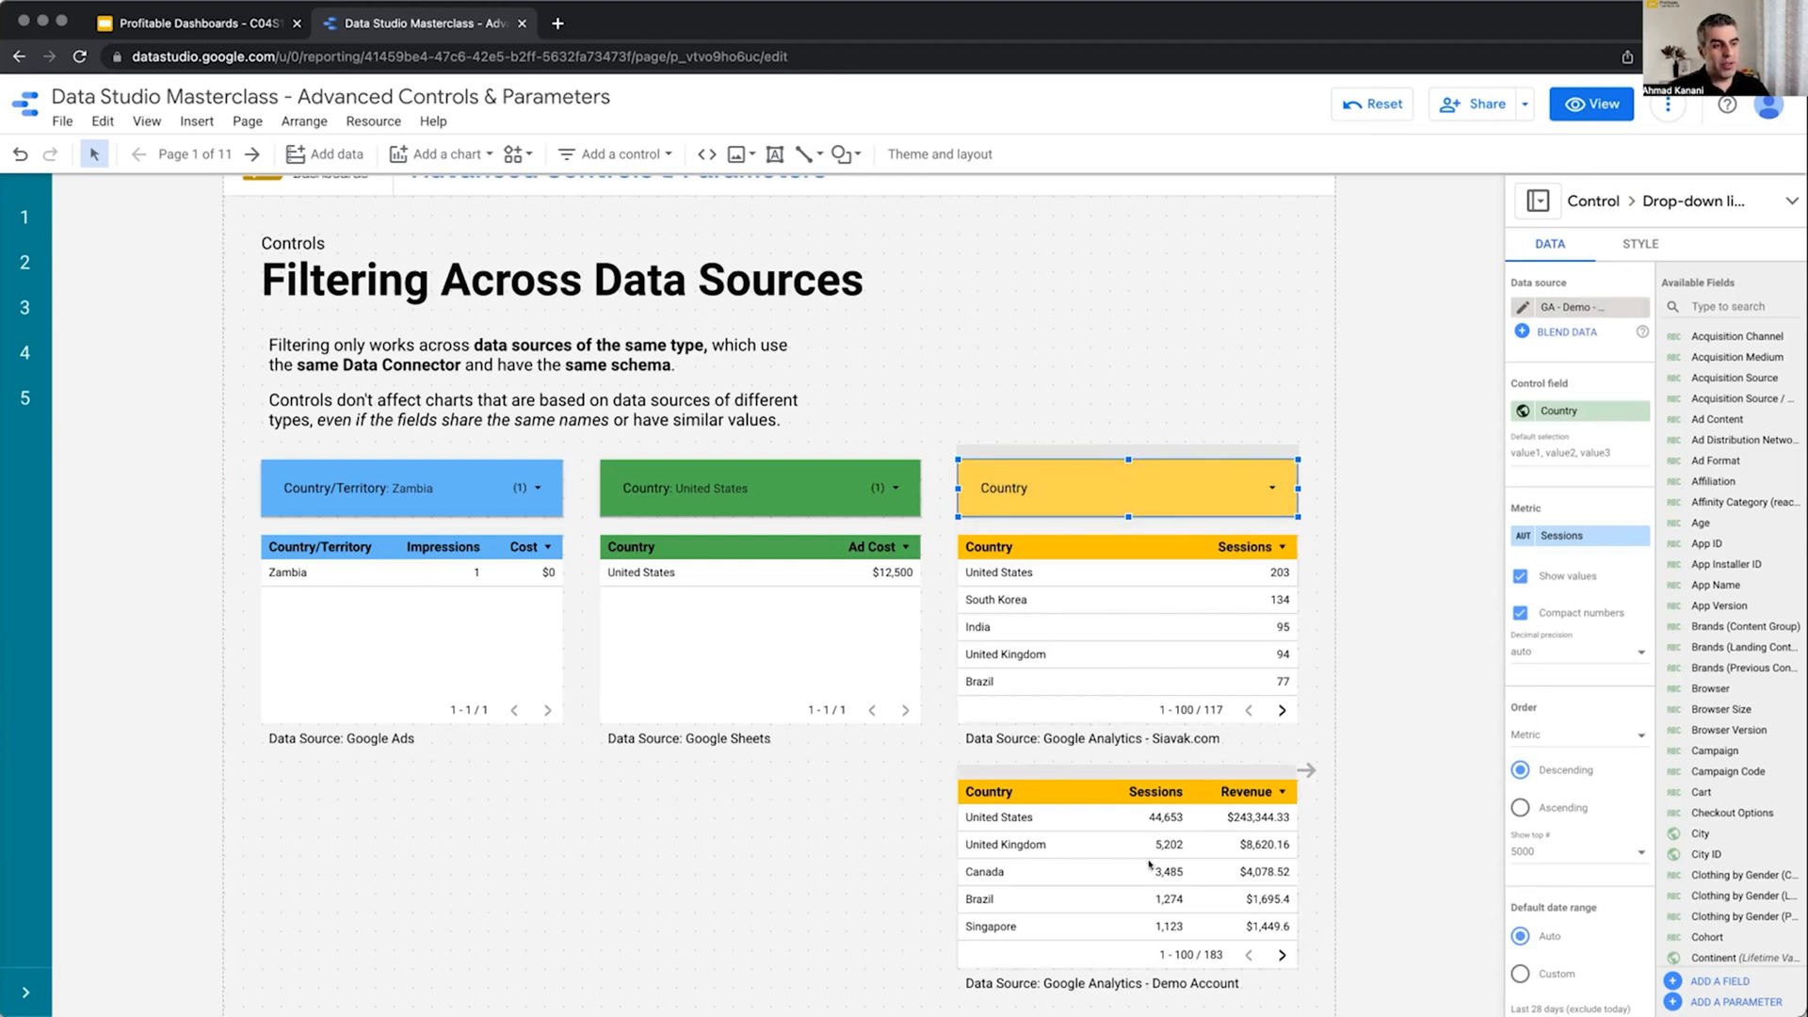
left_click(1124, 486)
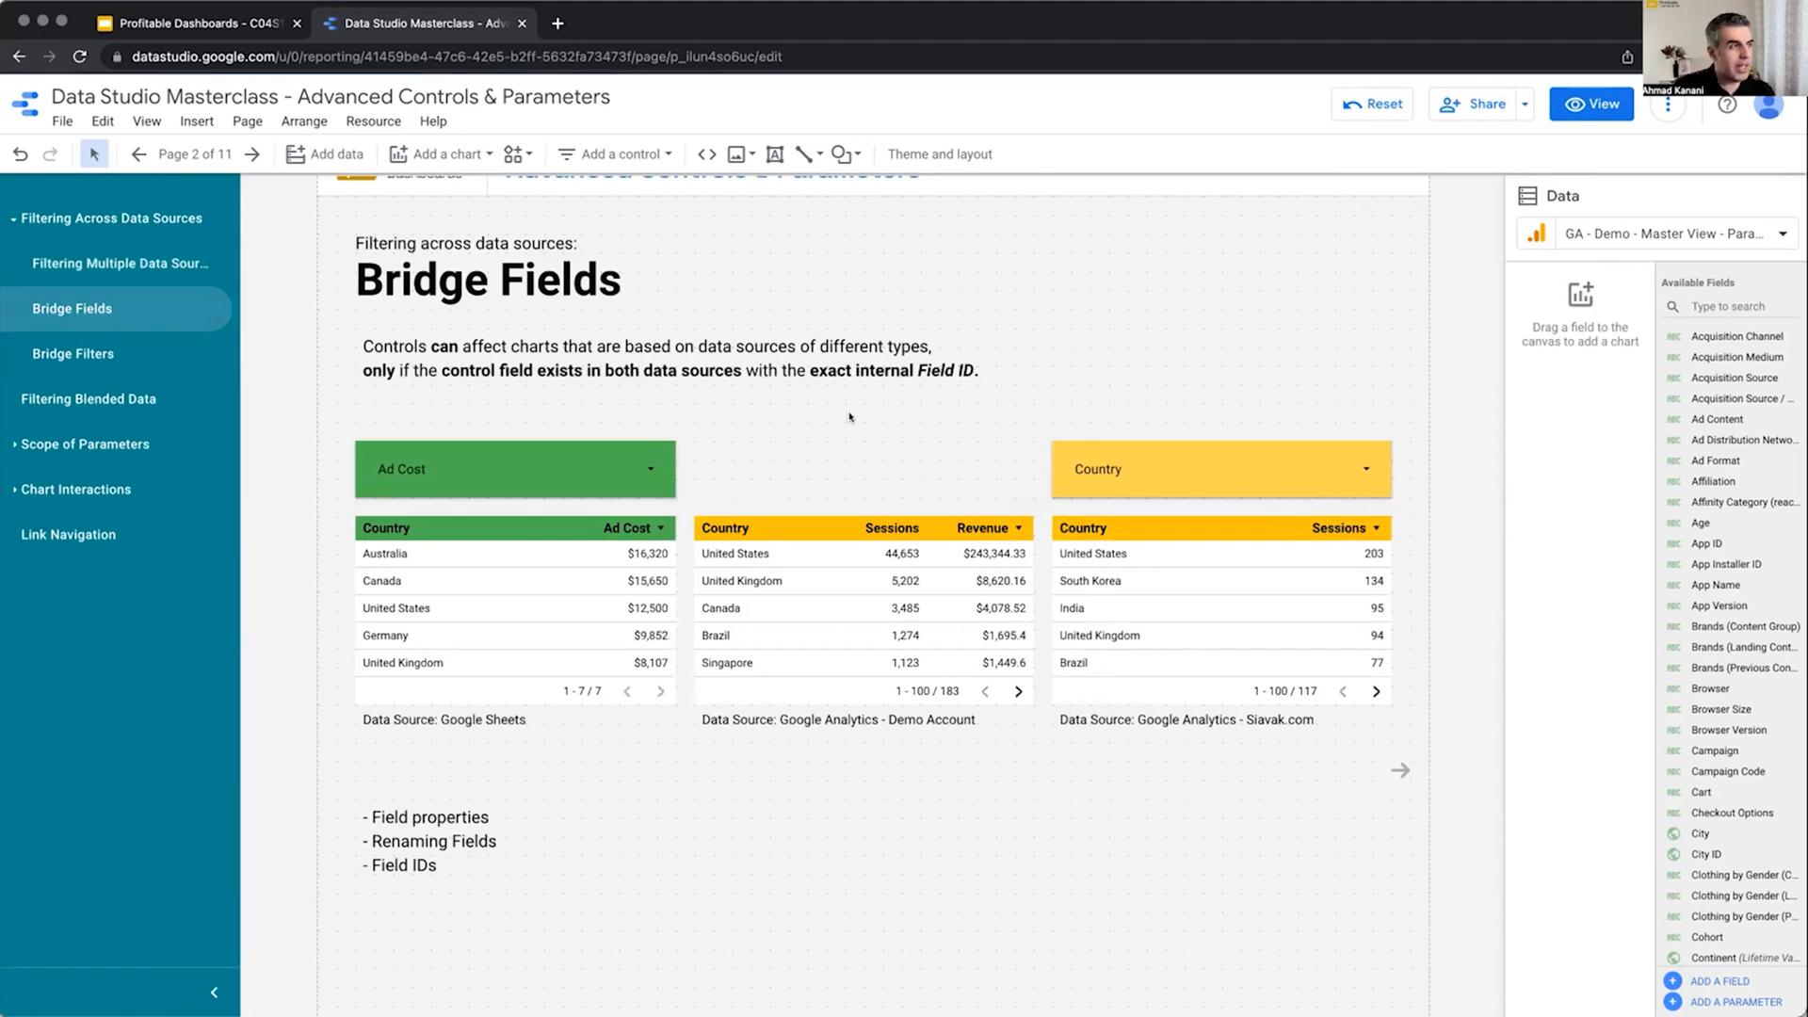
mouse_move(1185, 392)
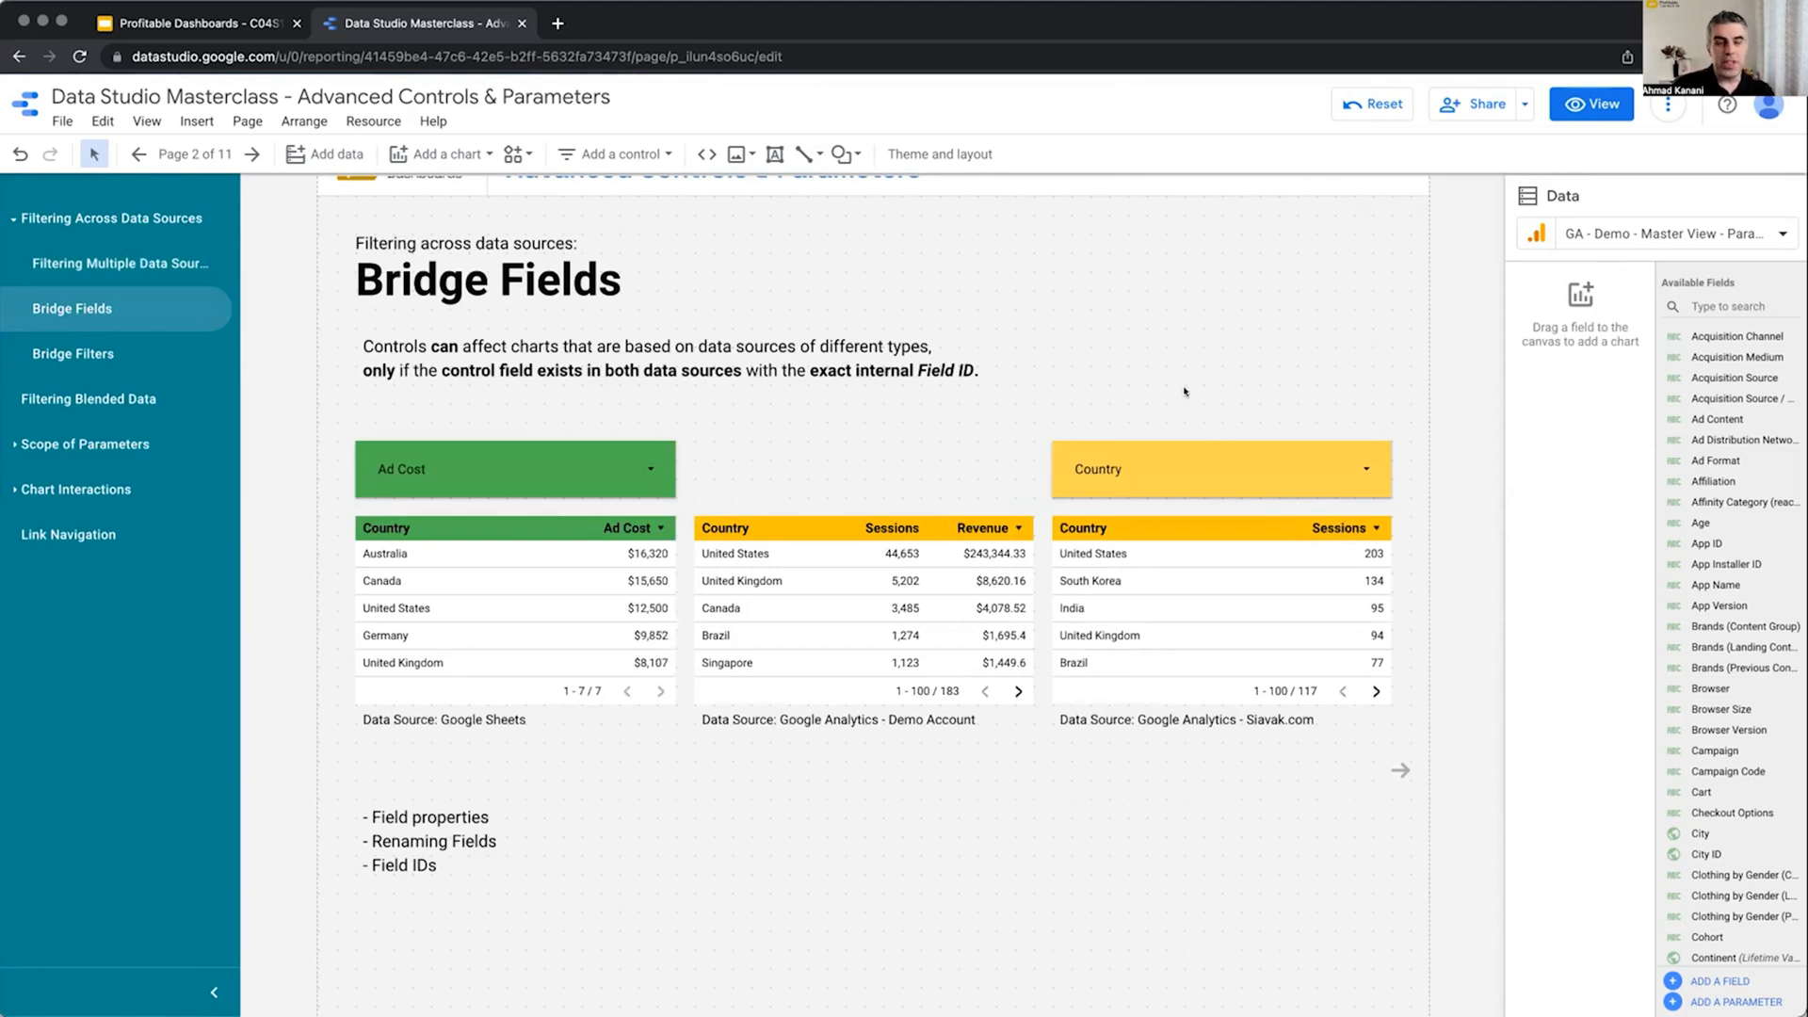